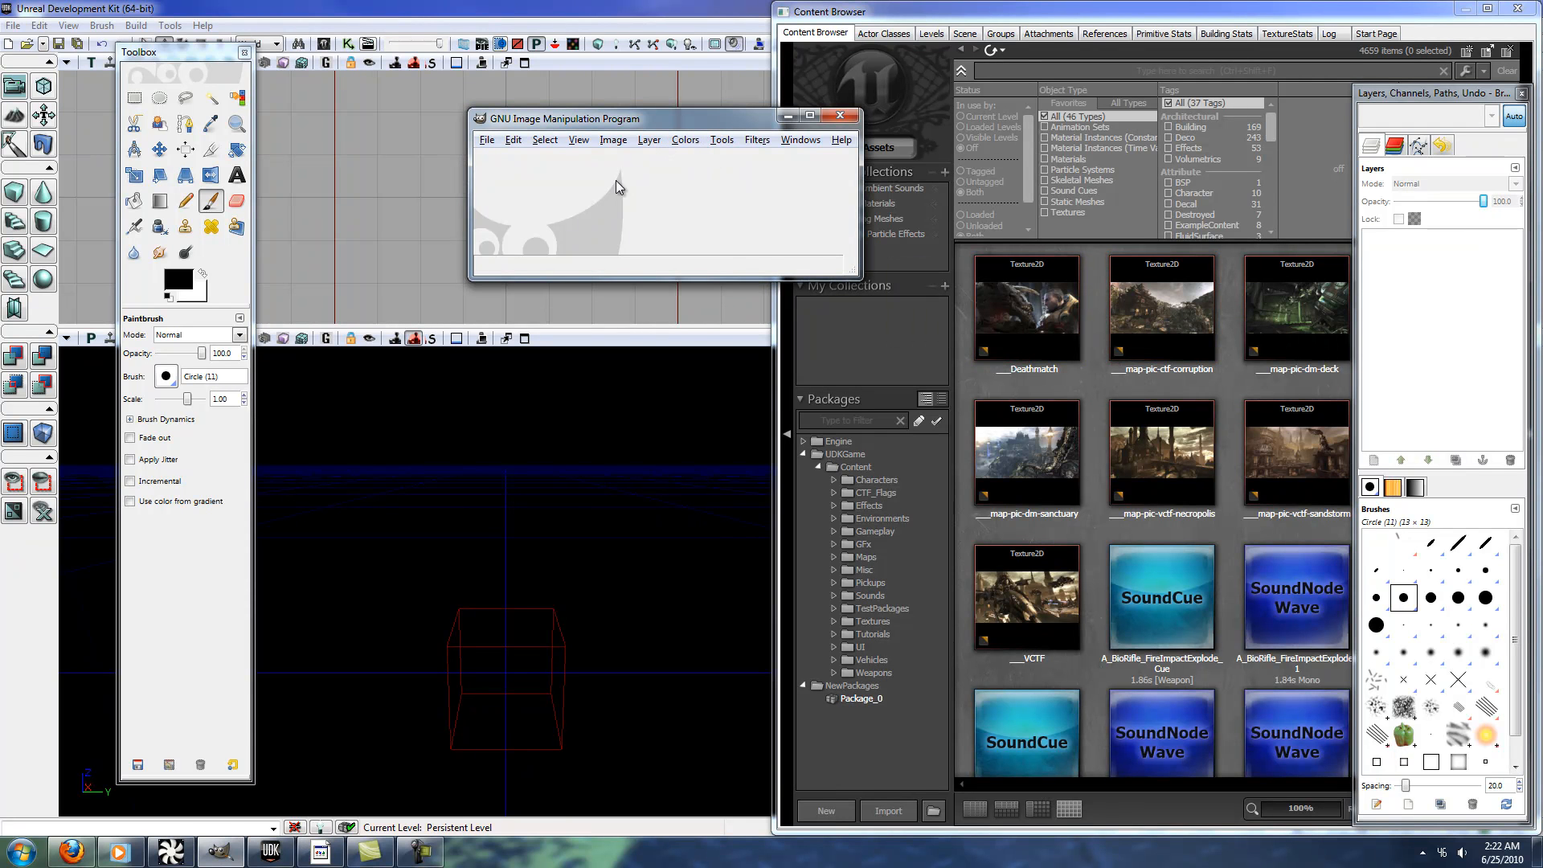
{"action": "mouse_move", "coordinate": [493, 148]}
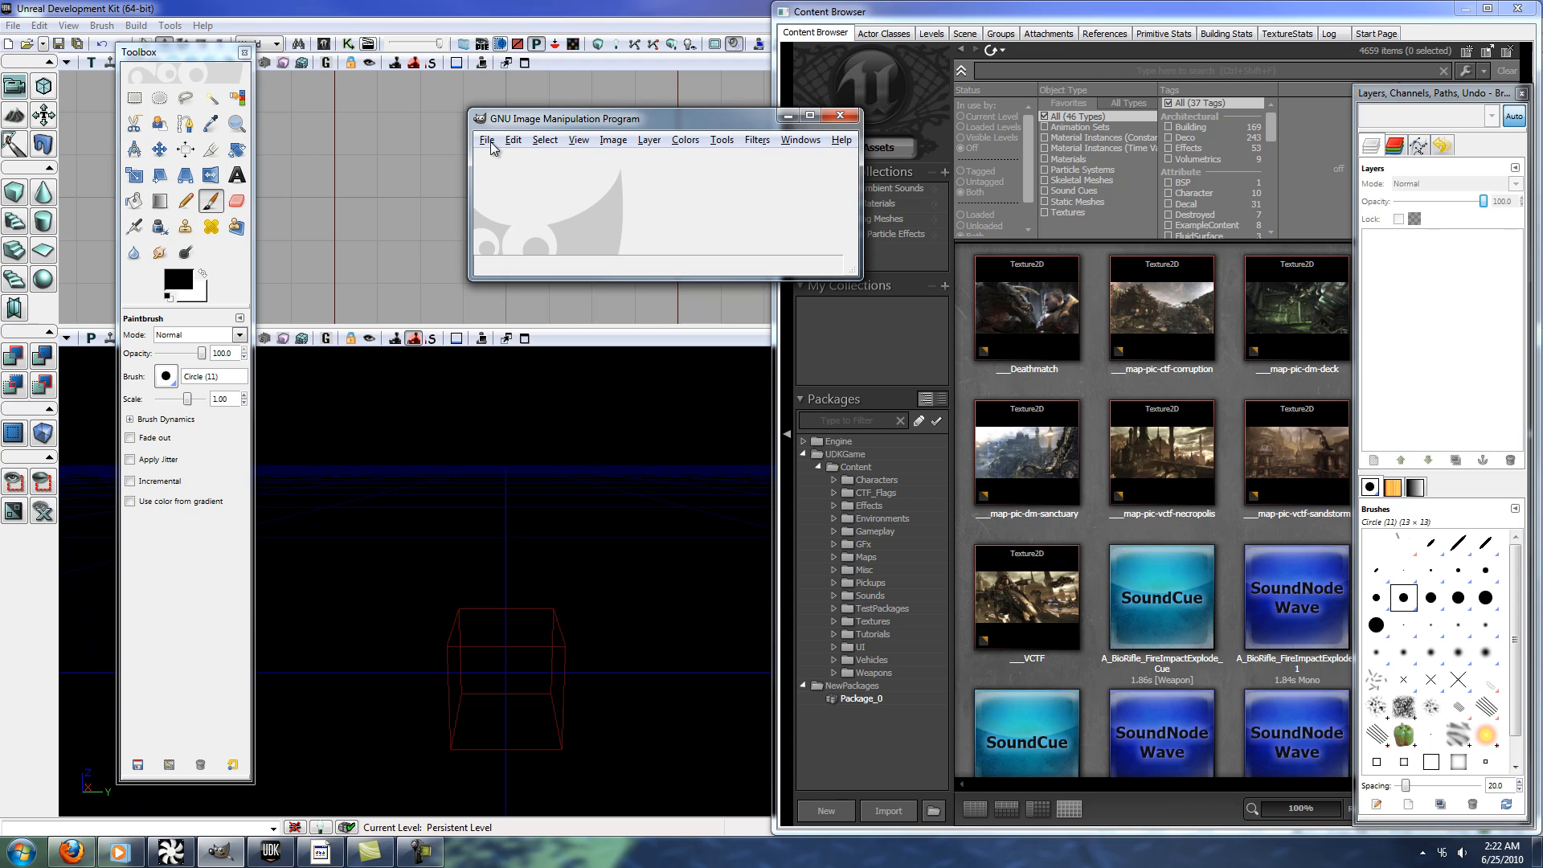
- Start a new GIMP image and set its width and height to 1024 pixels
{"action": "left_click", "coordinate": [489, 139]}
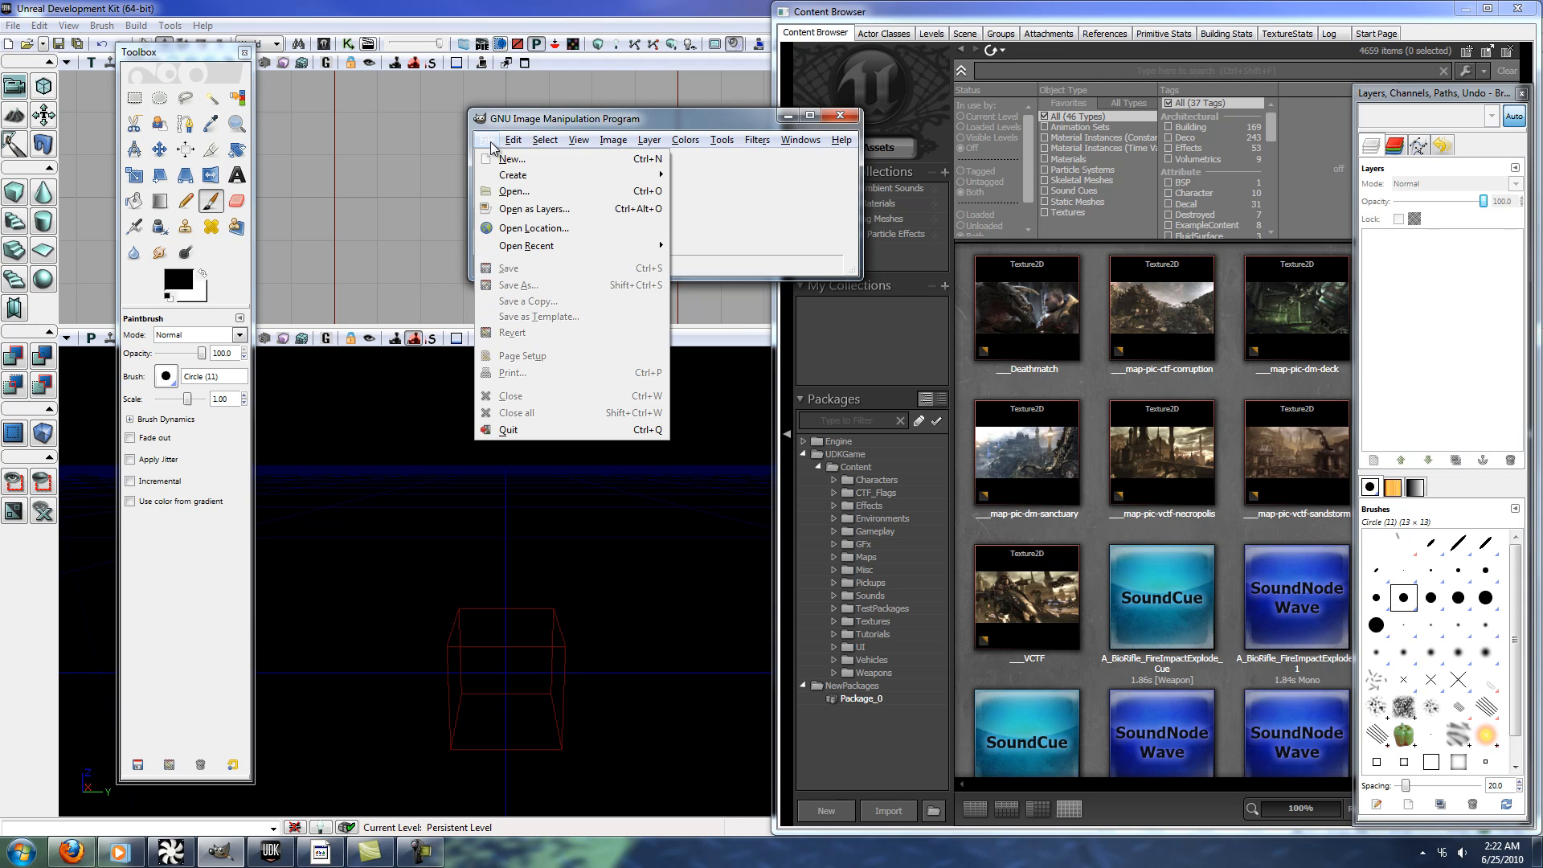
{"action": "left_click", "coordinate": [512, 160]}
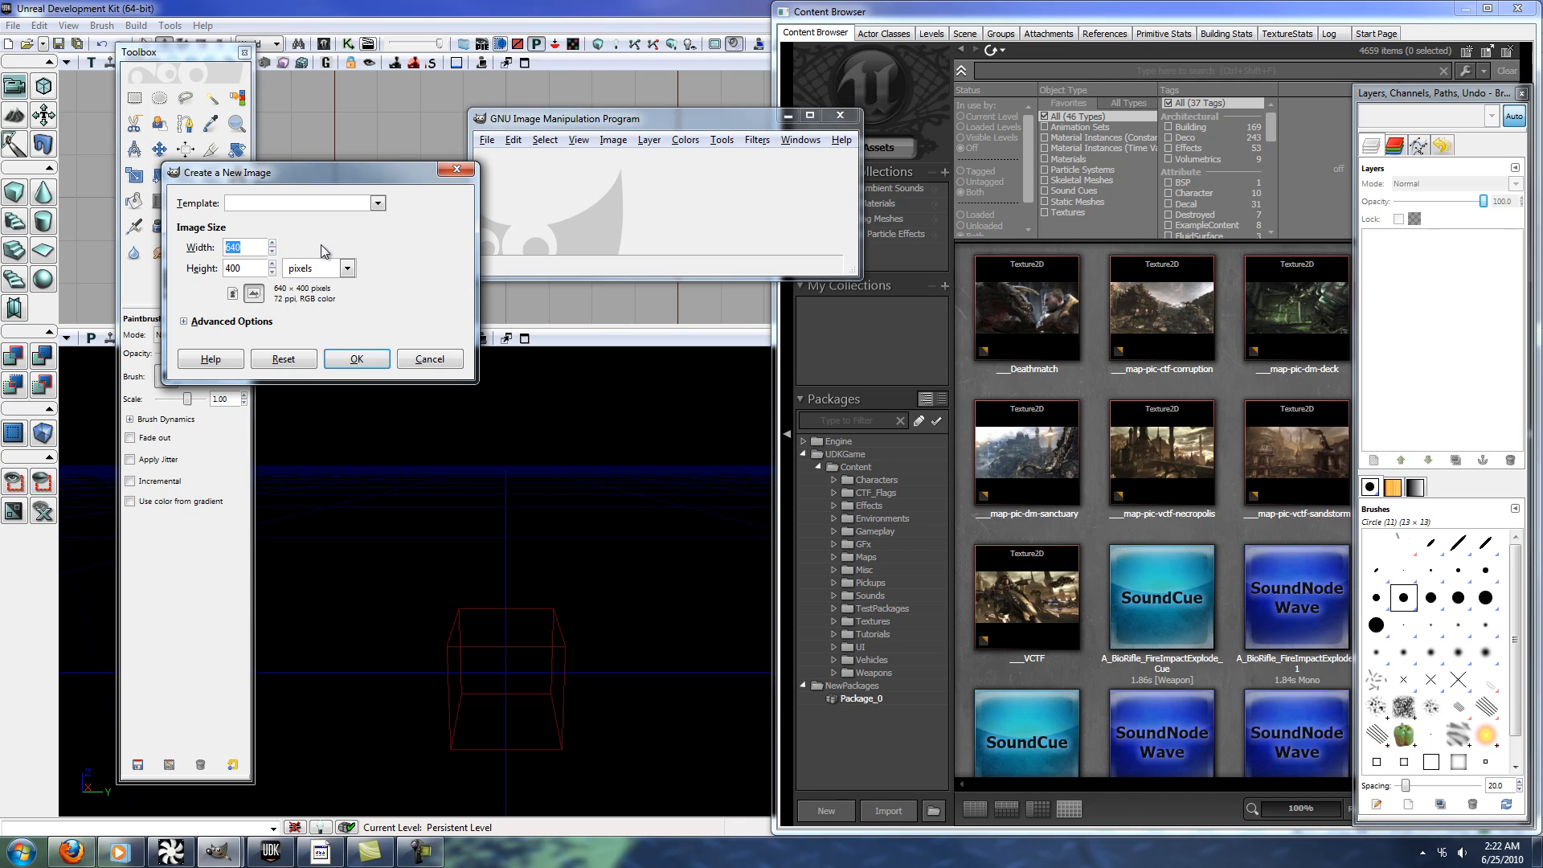
{"action": "mouse_move", "coordinate": [357, 228]}
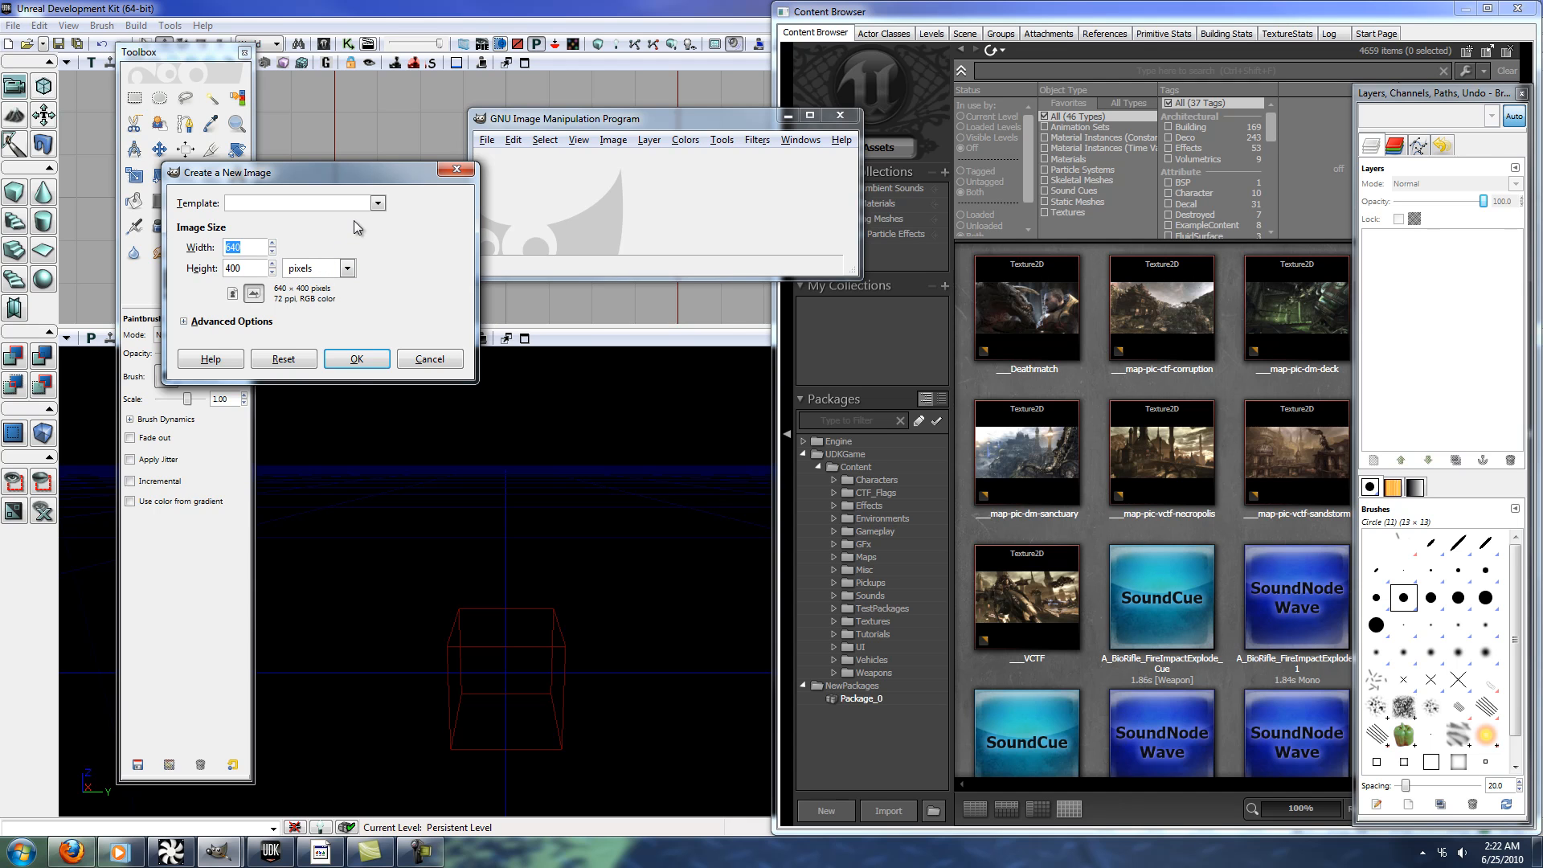
{"action": "mouse_move", "coordinate": [365, 236]}
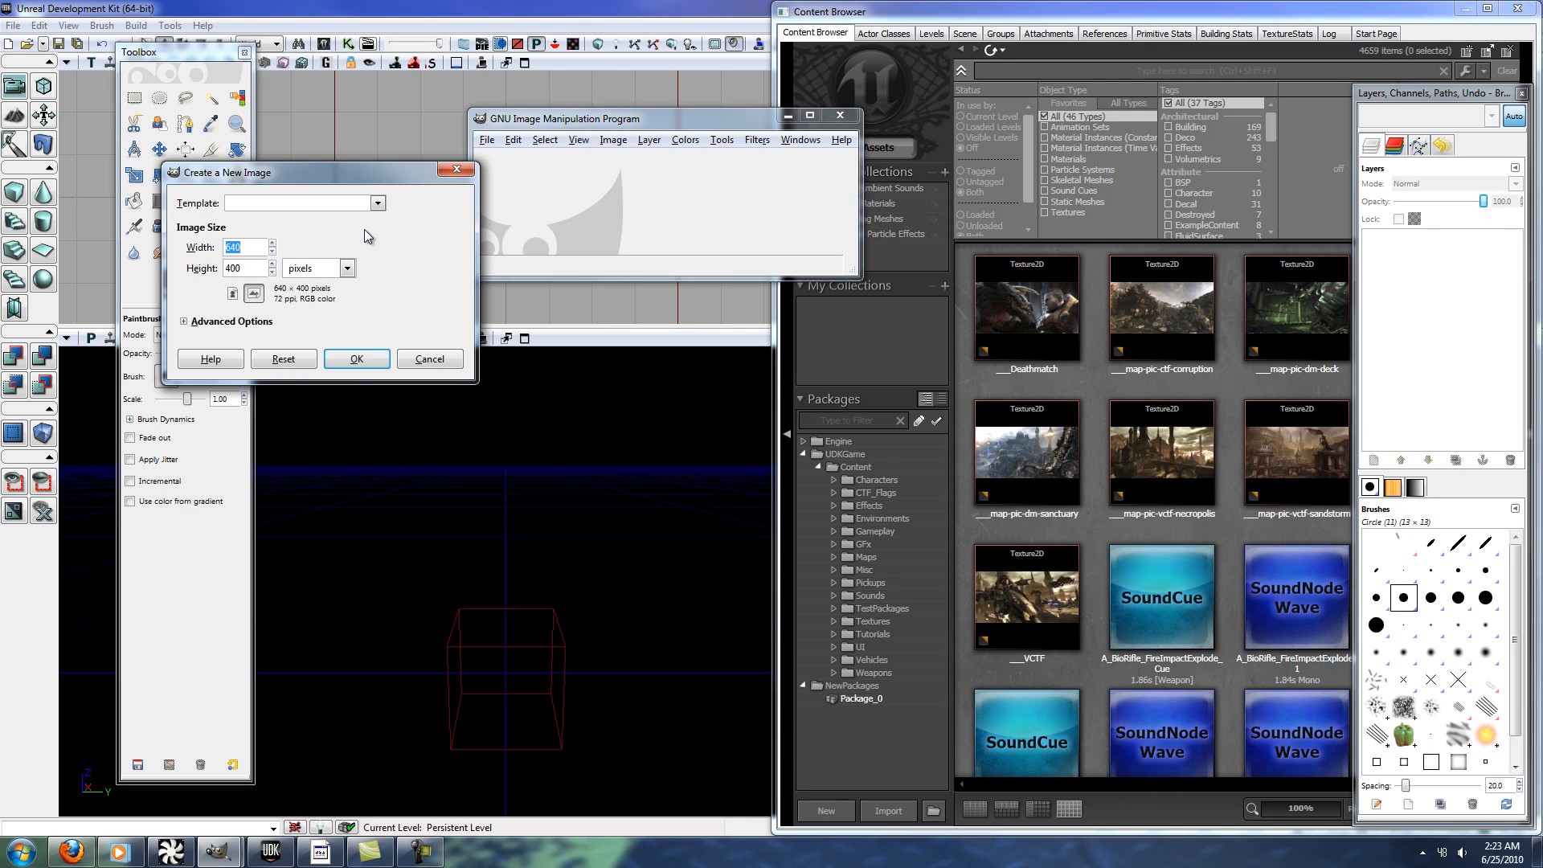
{"action": "mouse_move", "coordinate": [365, 243]}
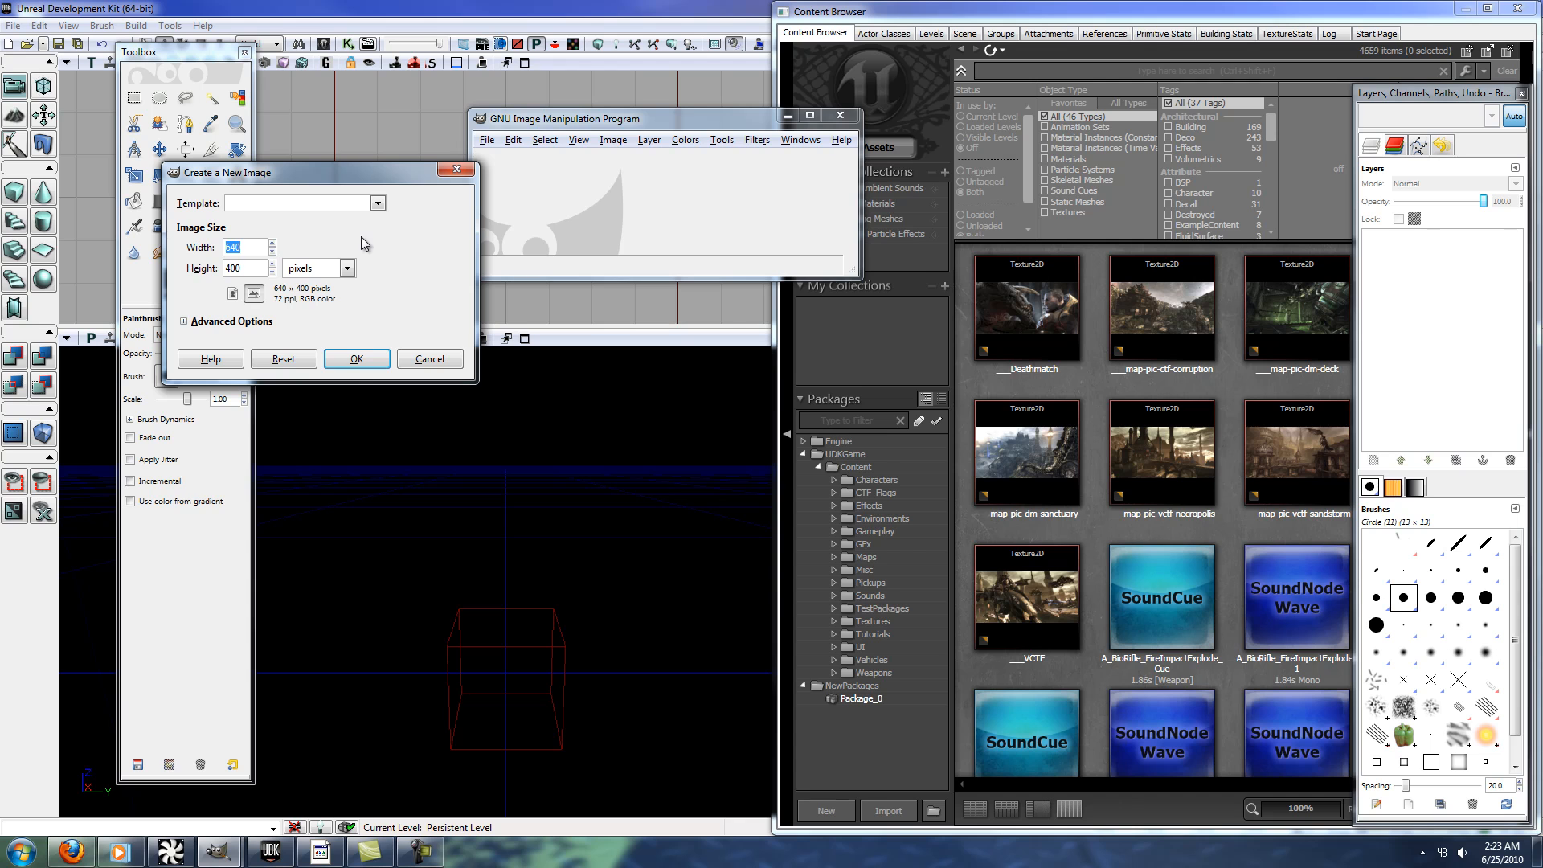
{"action": "type", "text": "1024"}
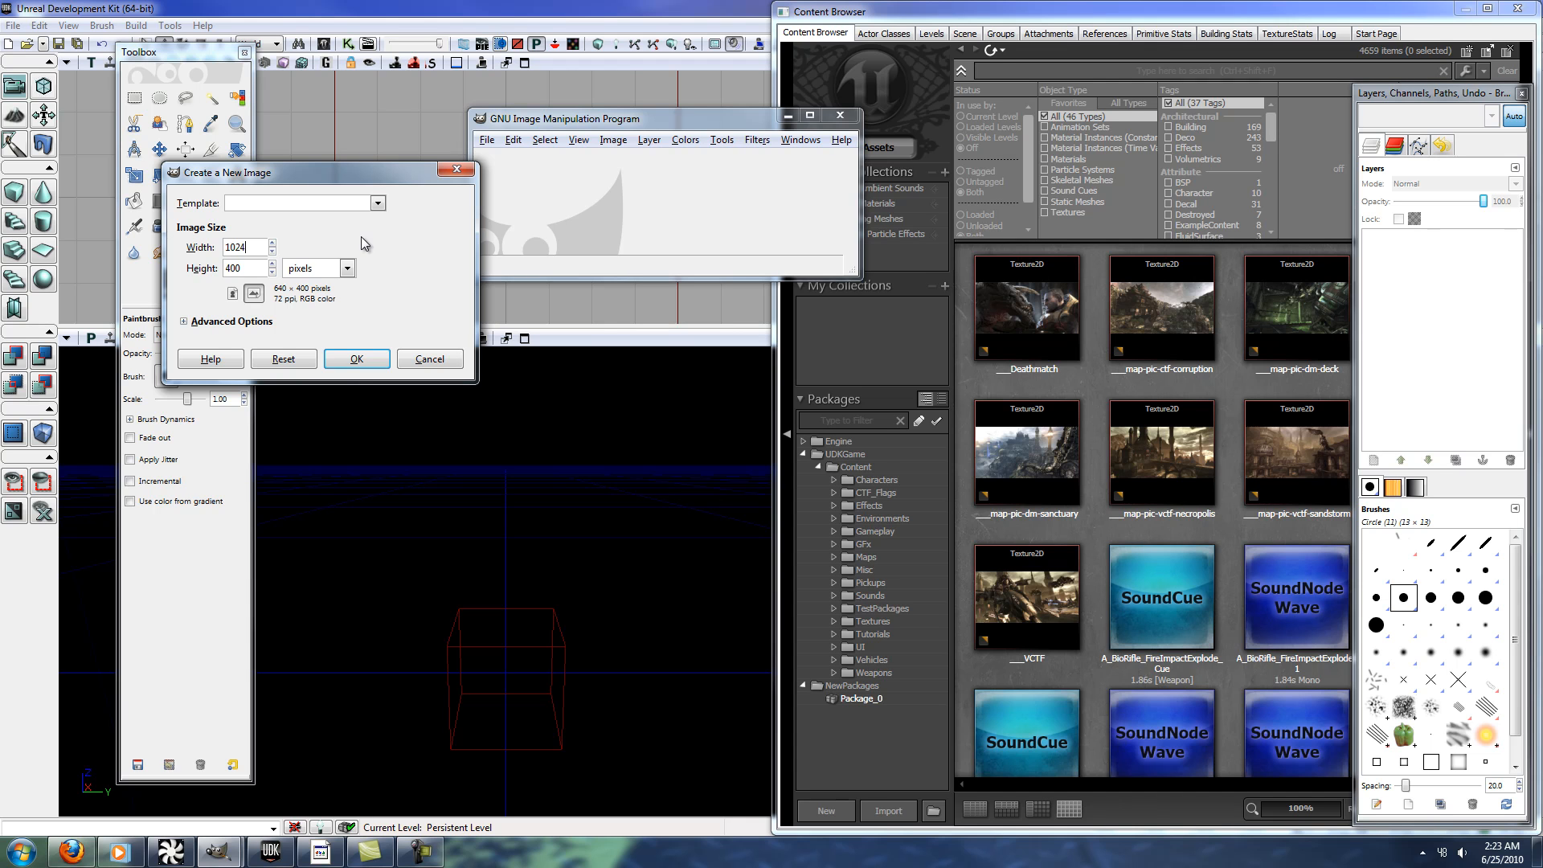
{"action": "type", "text": "2"}
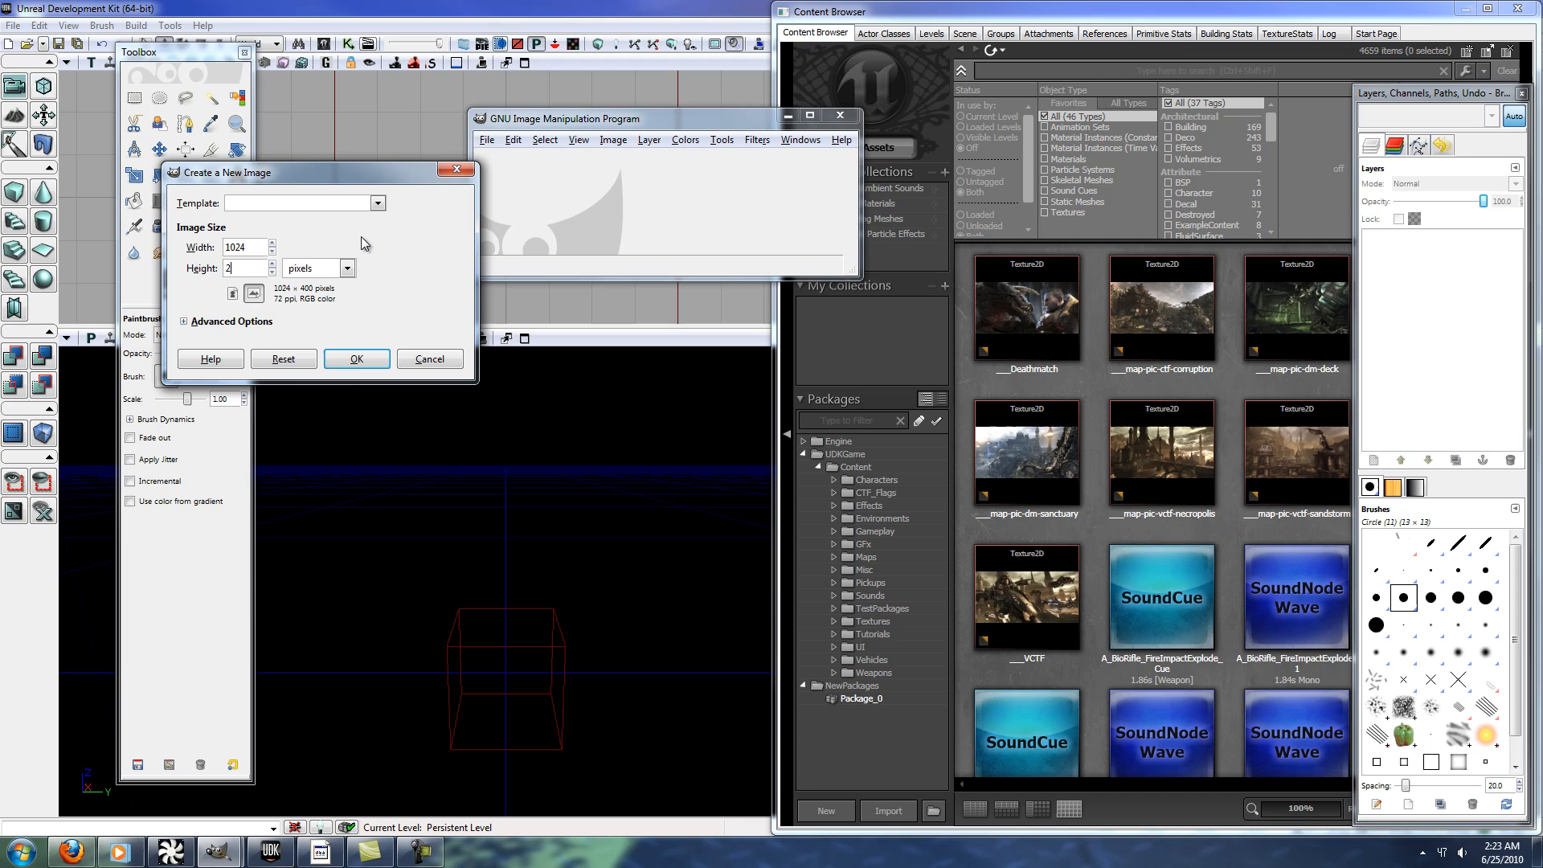
{"action": "type", "text": "1024"}
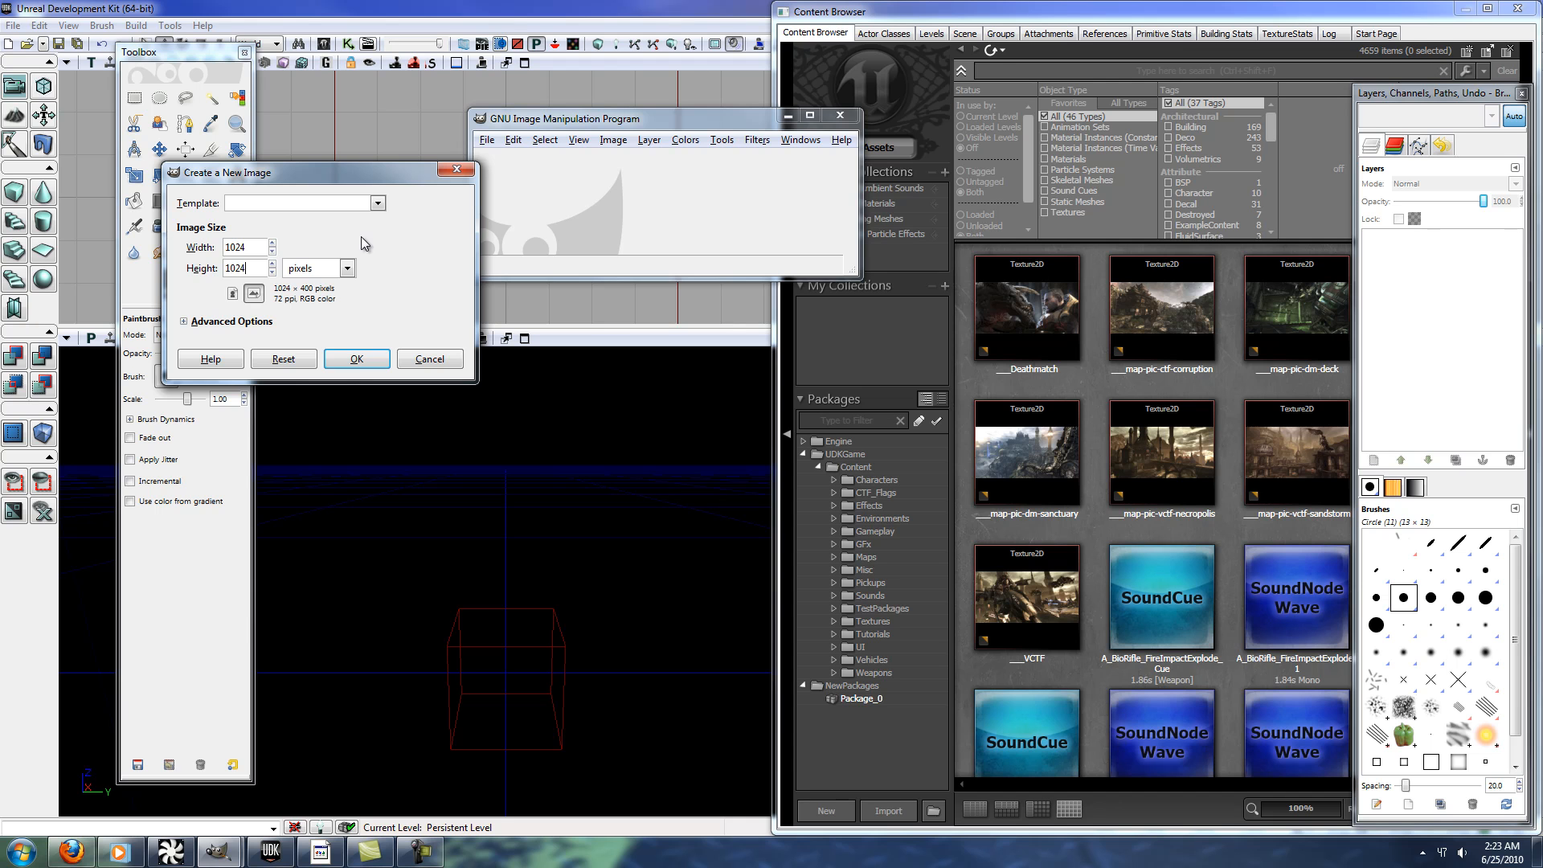
- Create the 1024x1024 canvas and scribble a freehand pencil doodle across it
{"action": "left_click", "coordinate": [357, 358]}
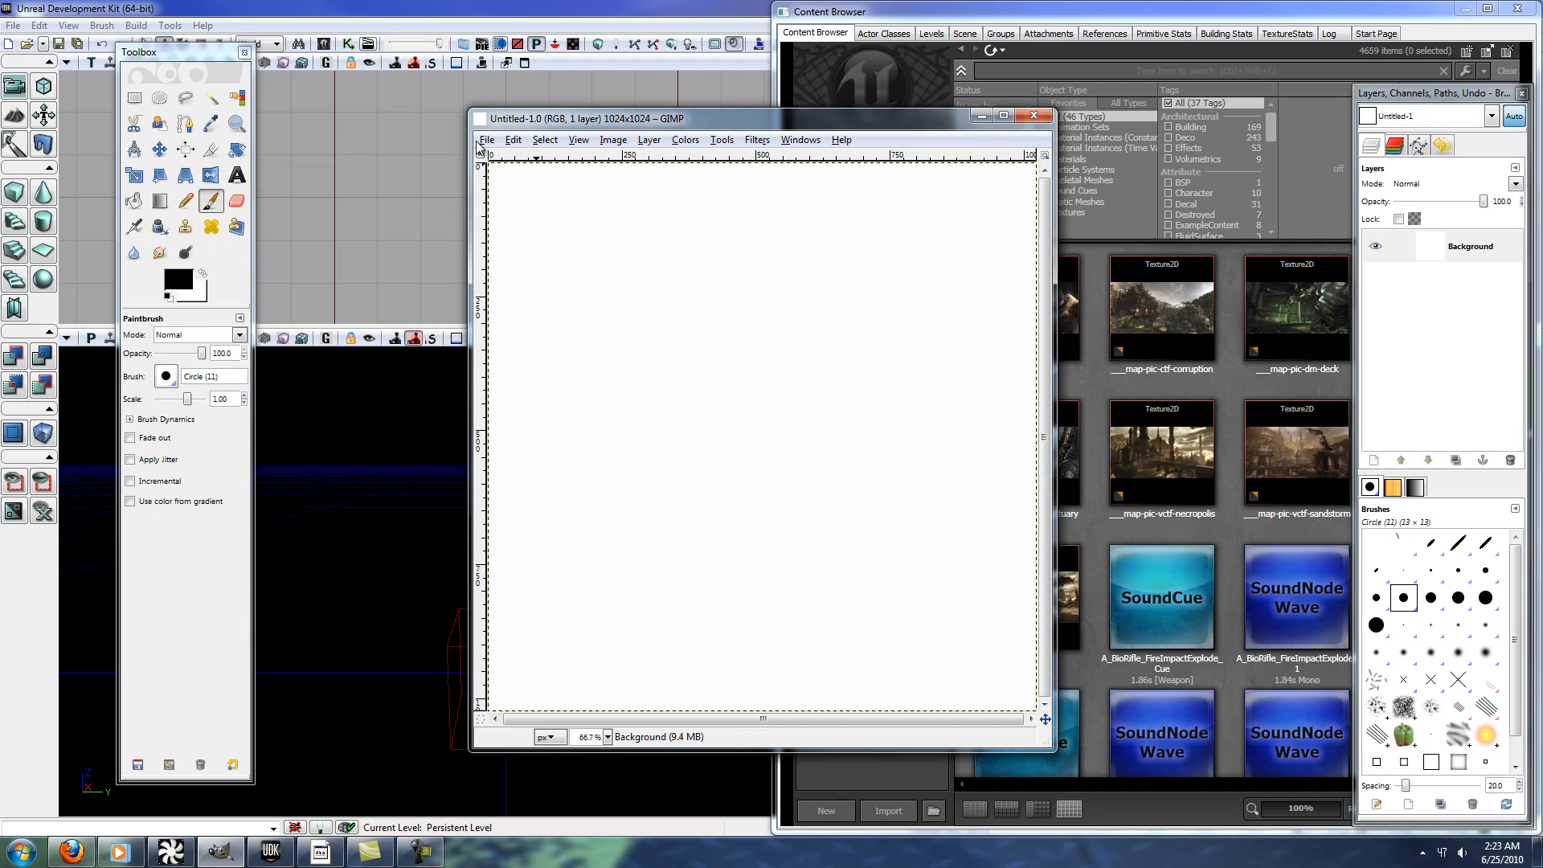
{"action": "left_click", "coordinate": [185, 201]}
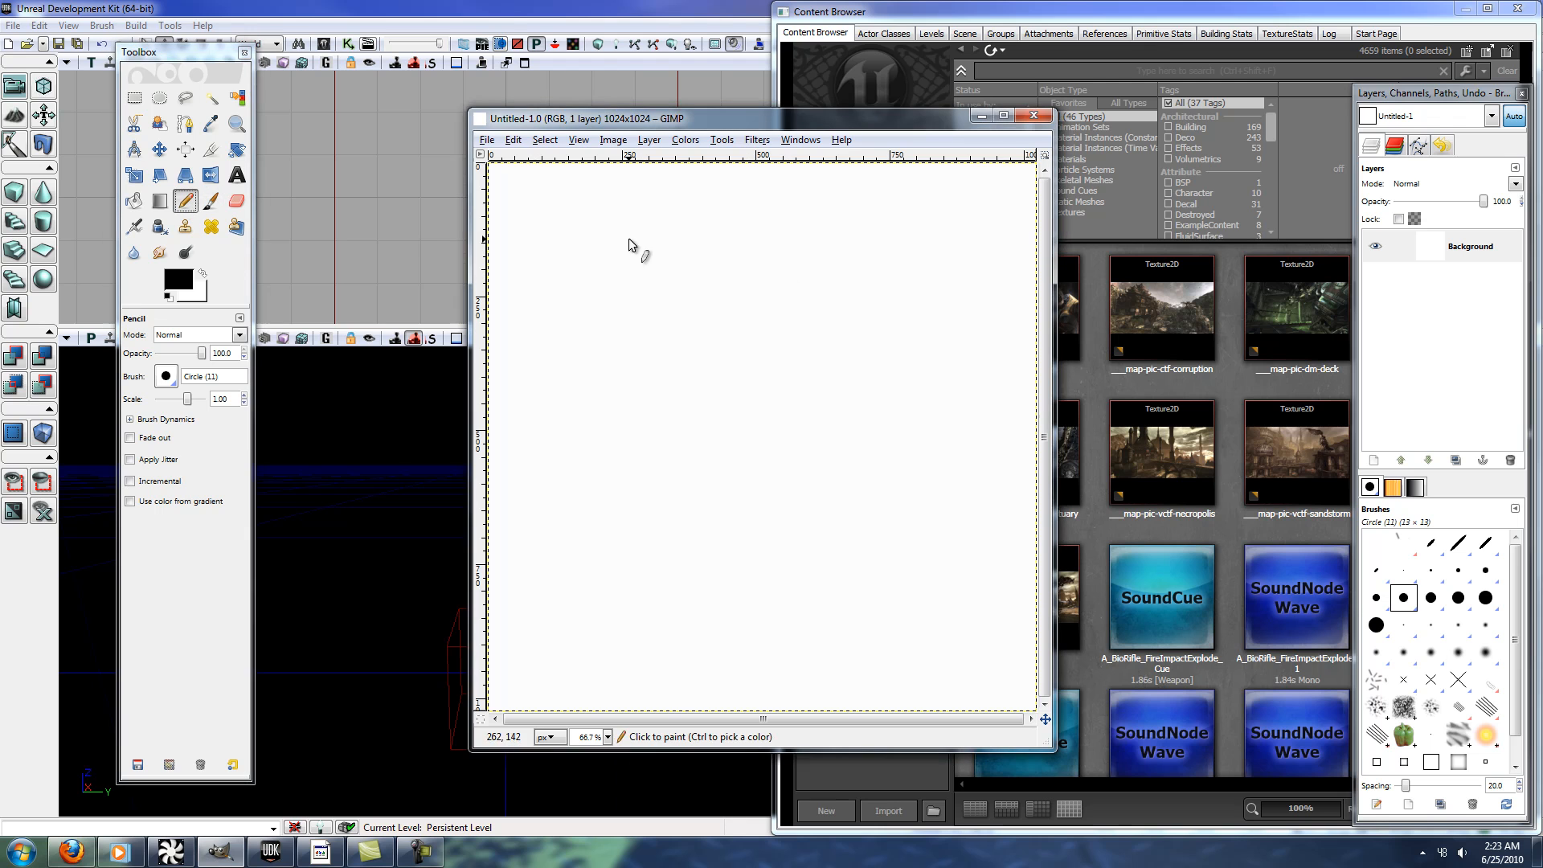
{"action": "left_click_drag", "start_coordinate": [630, 246], "coordinate": [655, 635]}
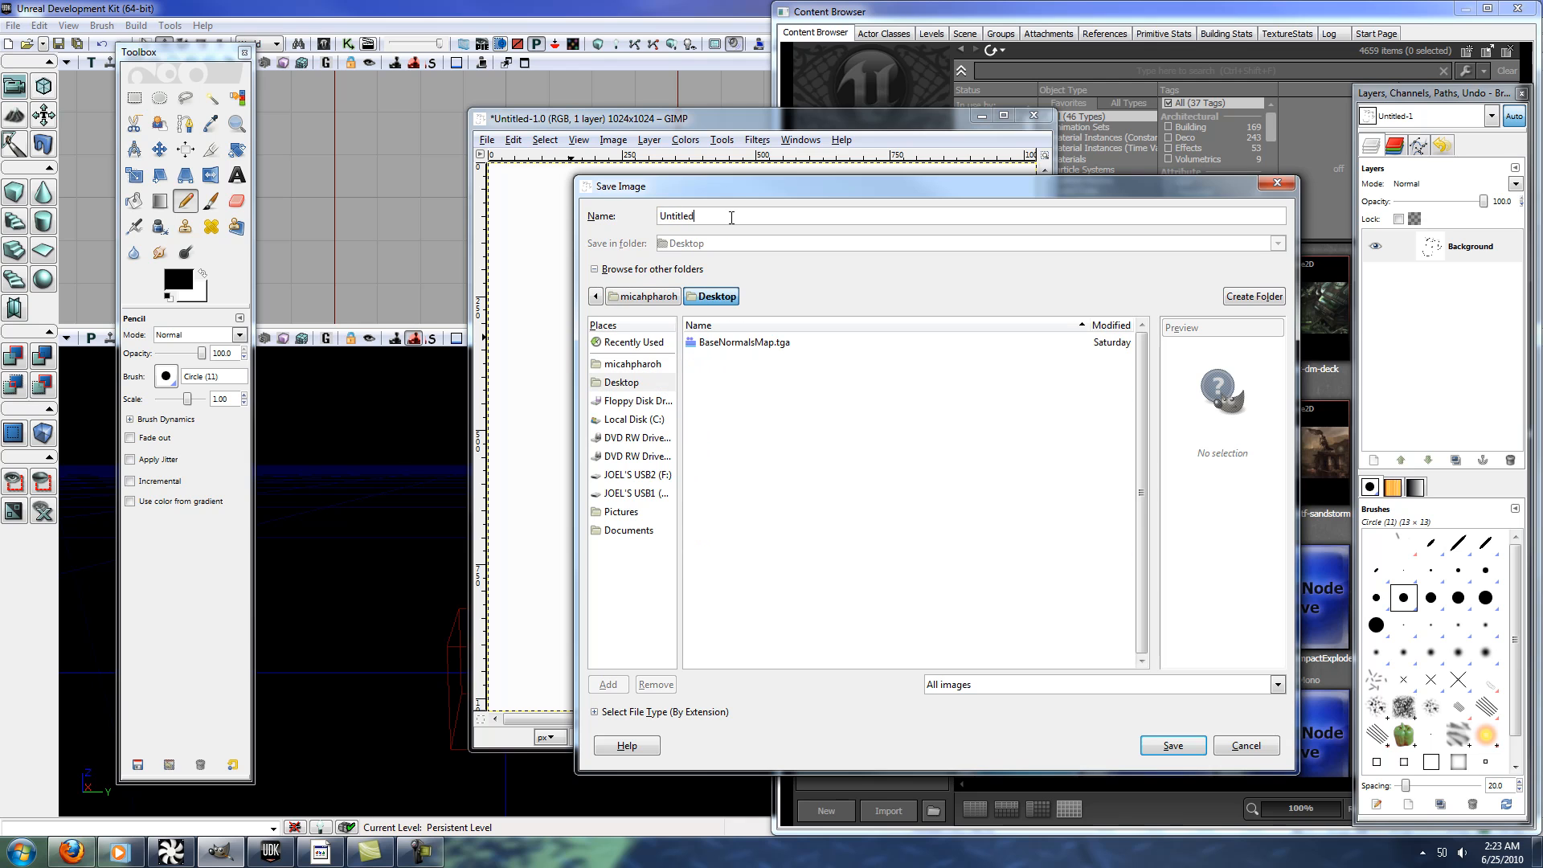
- Save the doodle to the desktop as Test.tga, confirming the TGA export settings
{"action": "type", "text": "Test.tga"}
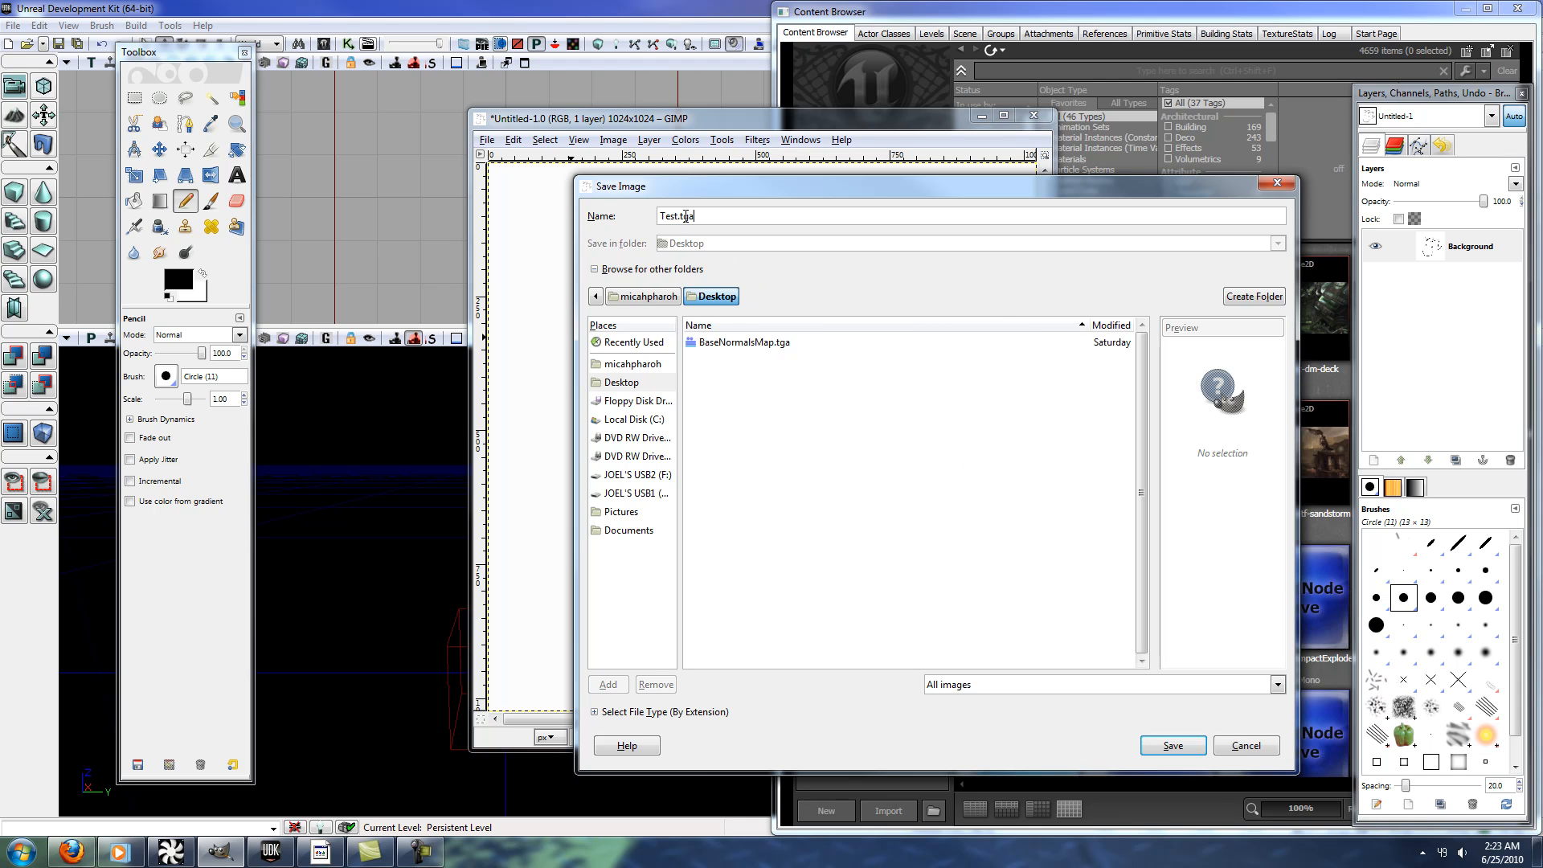
{"action": "left_click", "coordinate": [1172, 745]}
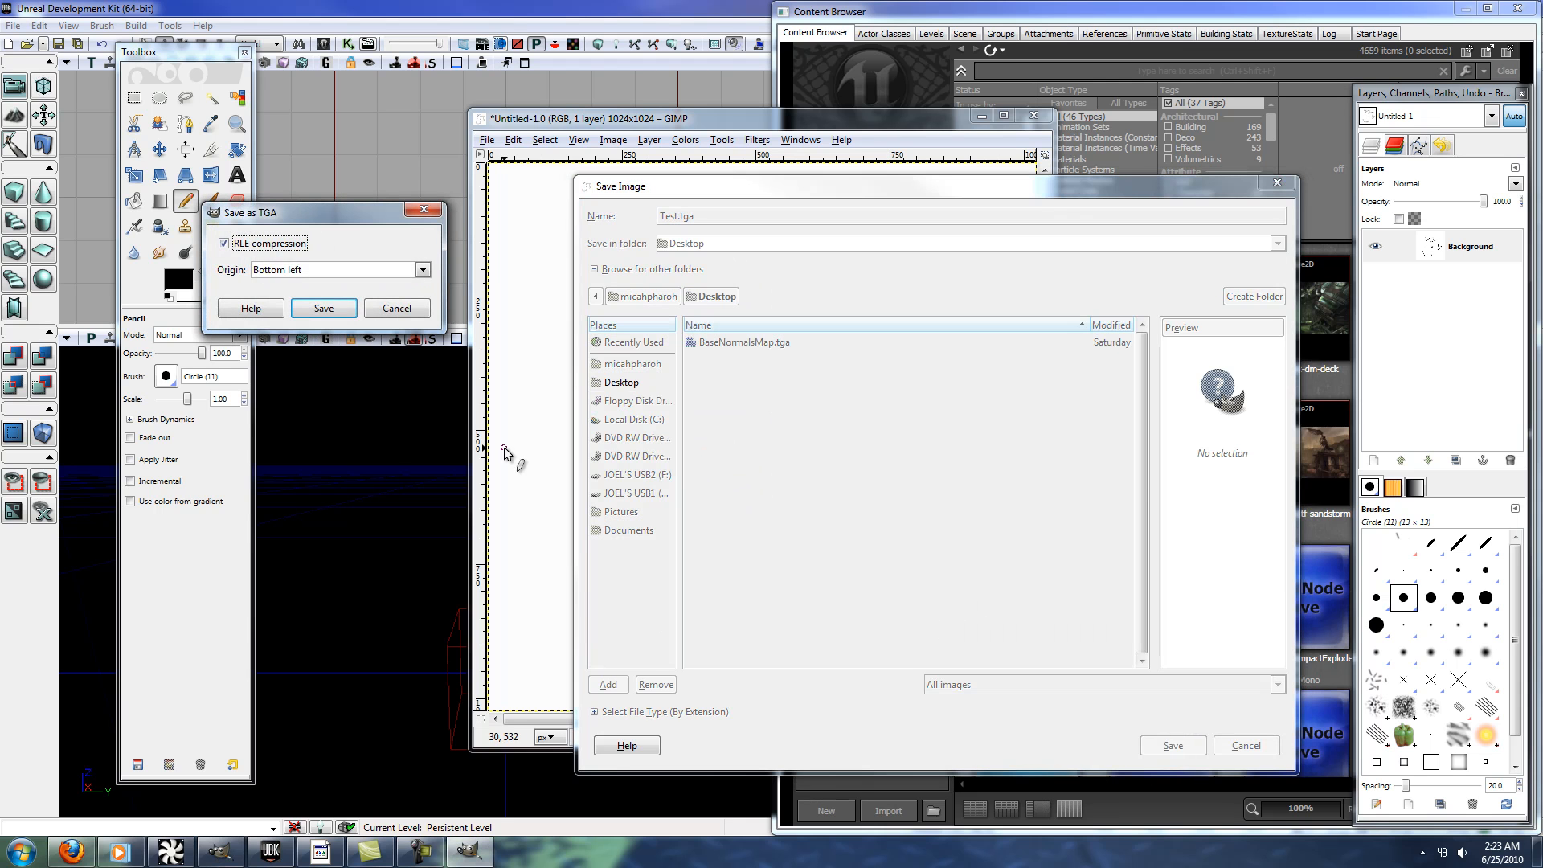
{"action": "left_click", "coordinate": [323, 309]}
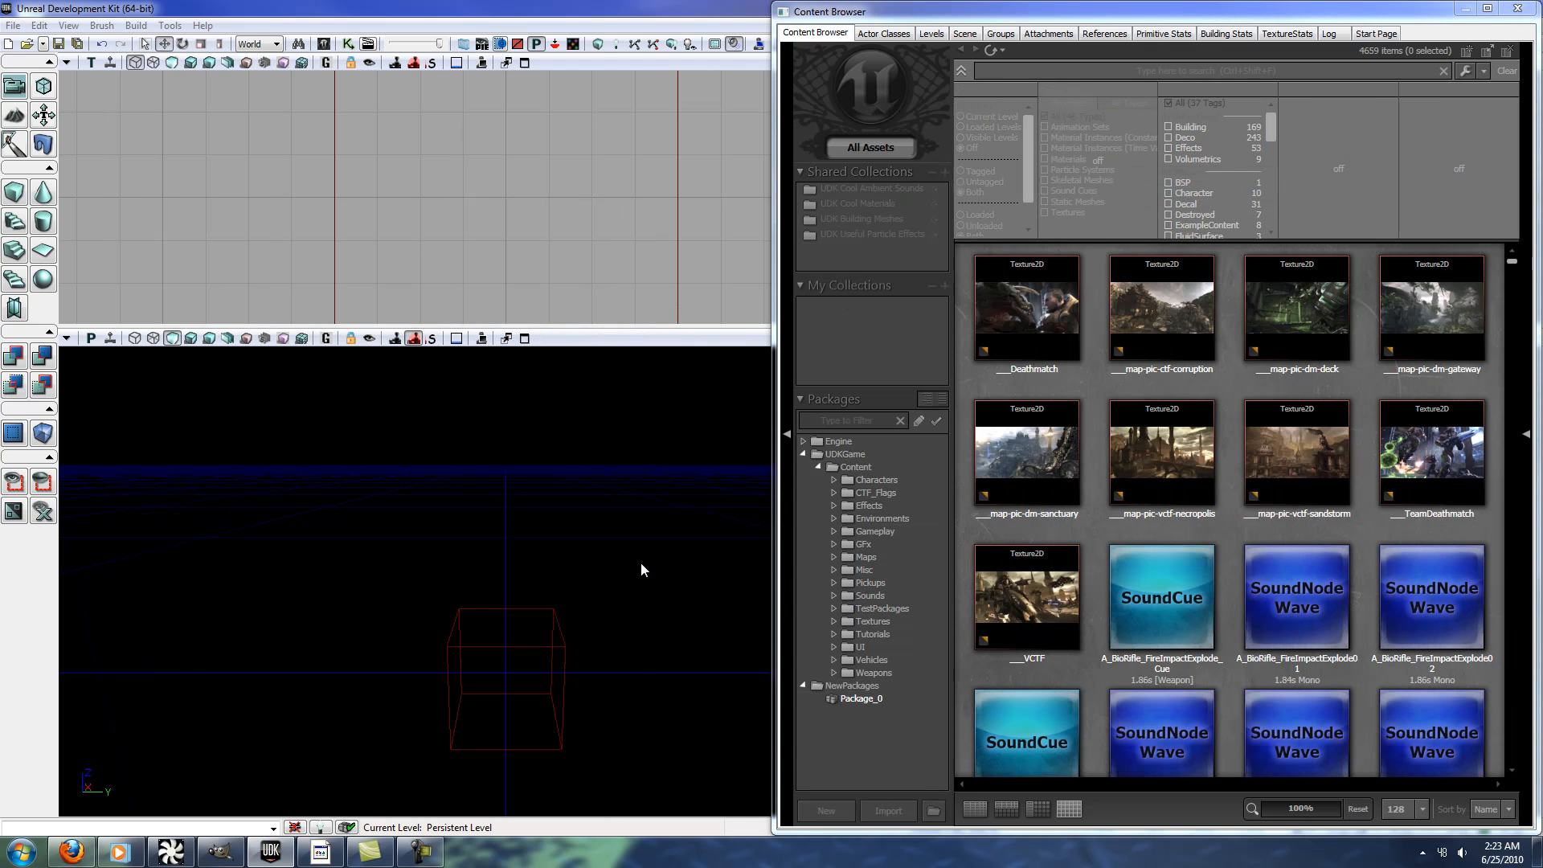
- Import Test.tga from the desktop into MyPackage as a 1024x1024 texture named Test
{"action": "left_click", "coordinate": [884, 811]}
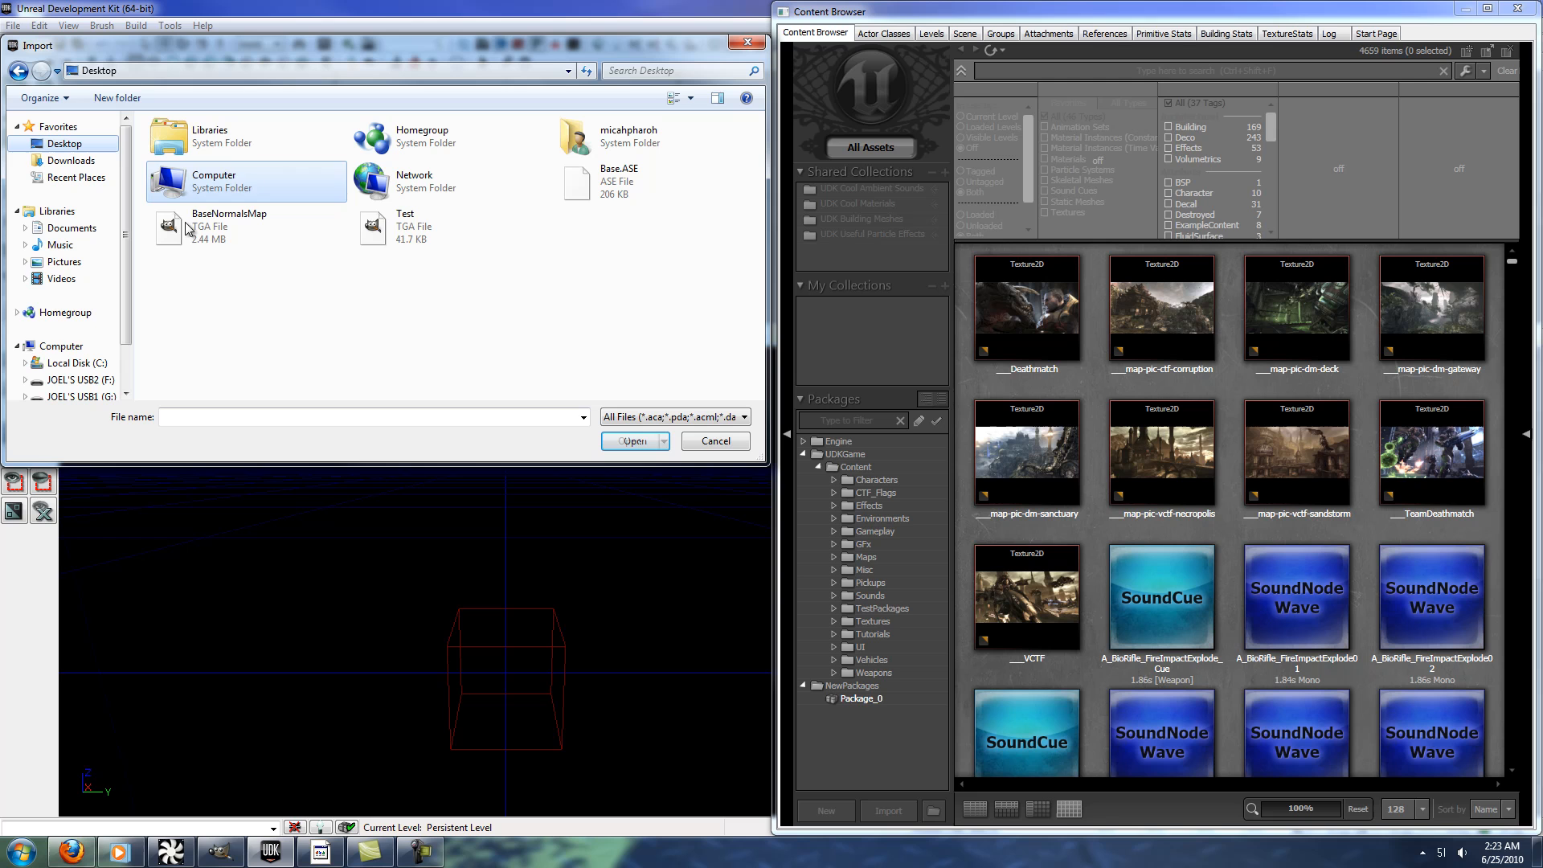
{"action": "left_click", "coordinate": [650, 181]}
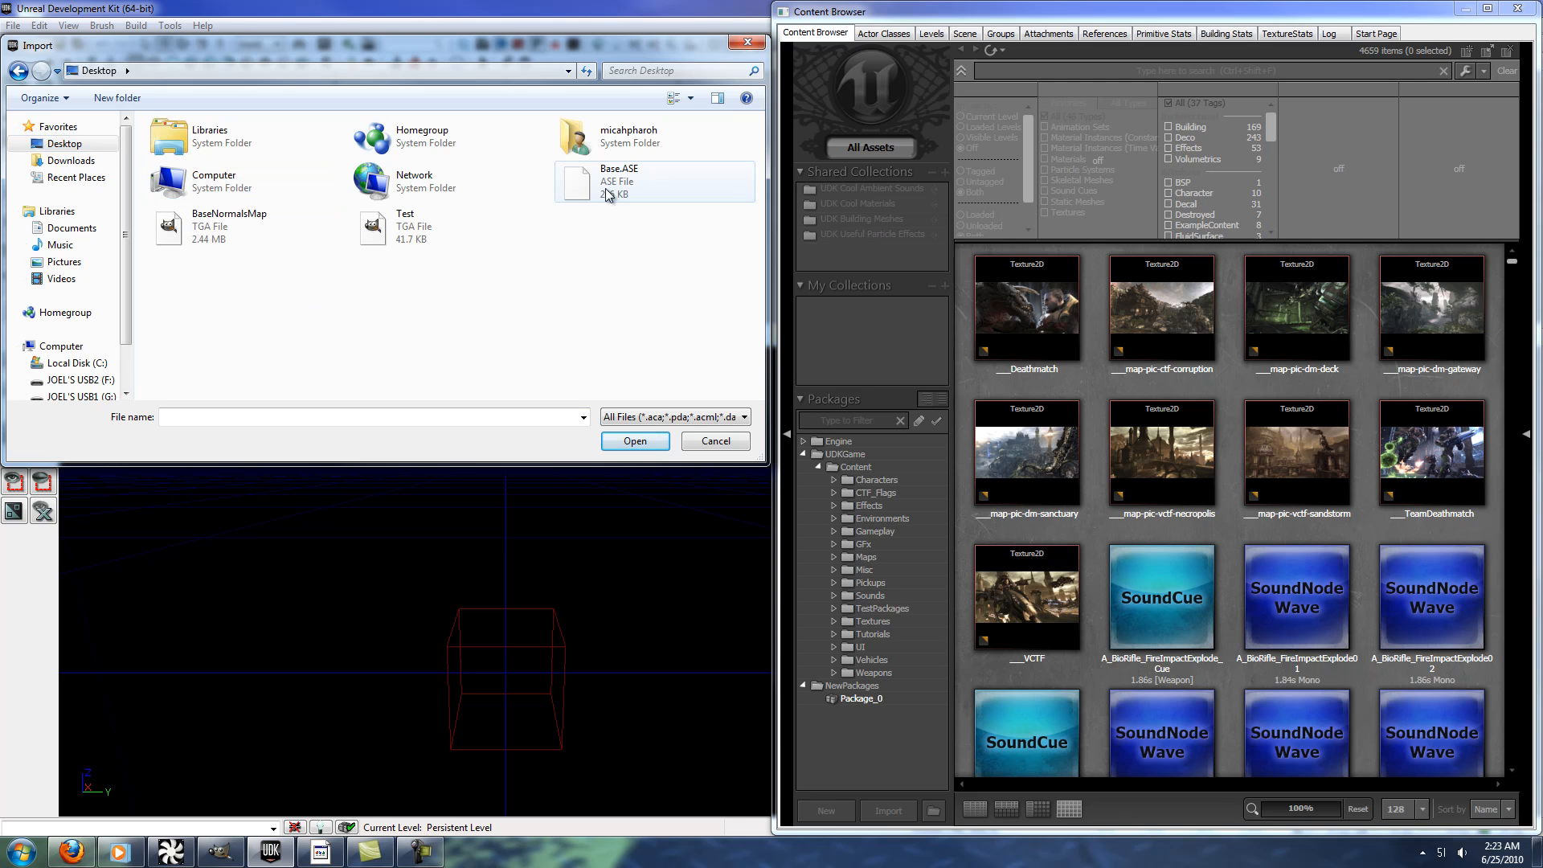
{"action": "left_click", "coordinate": [404, 227]}
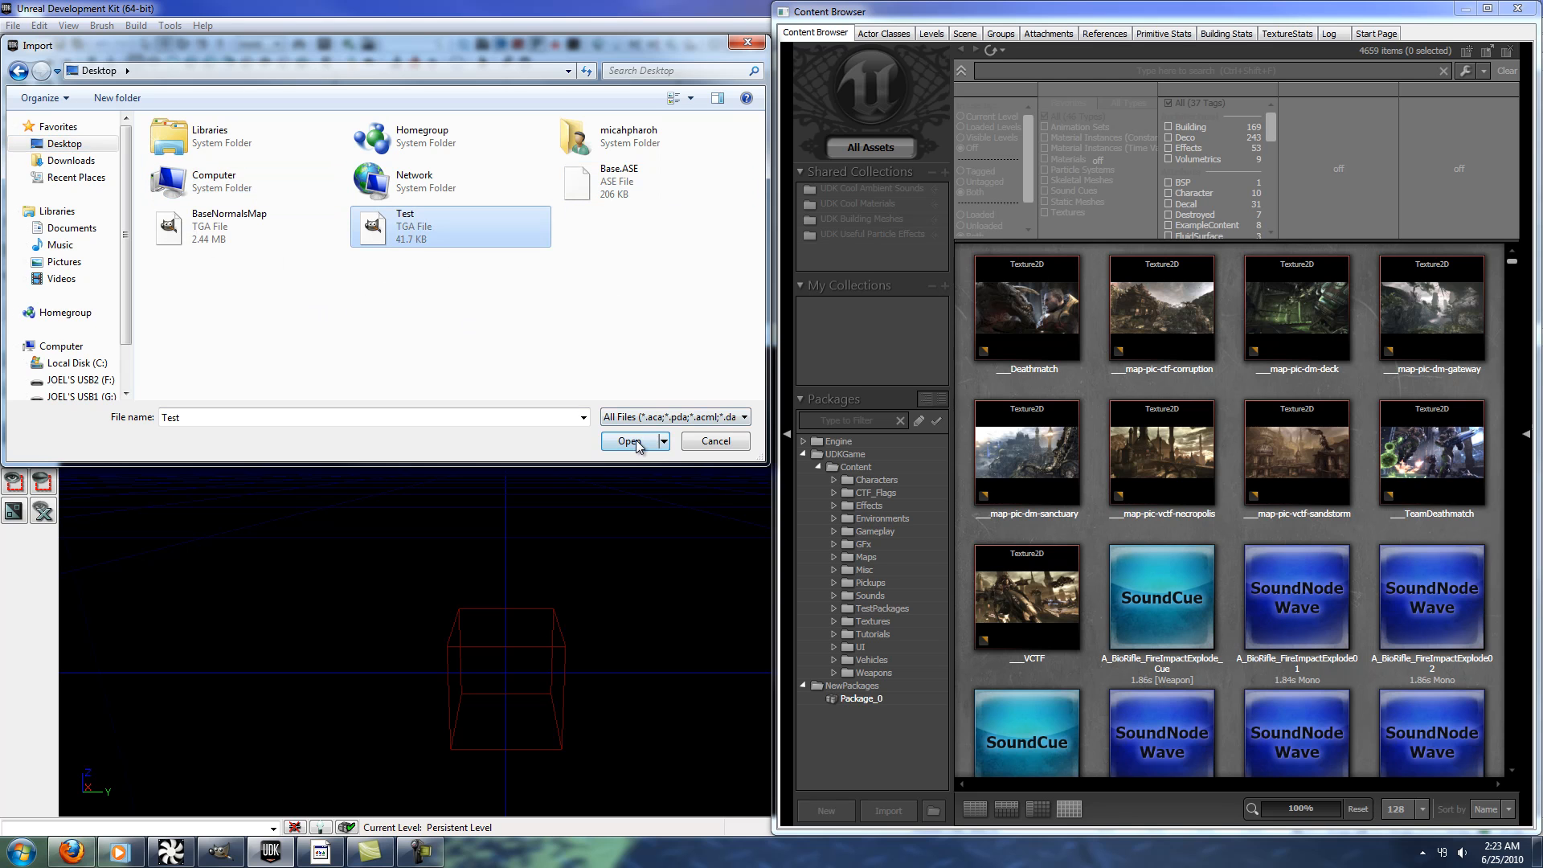
{"action": "left_click", "coordinate": [627, 441]}
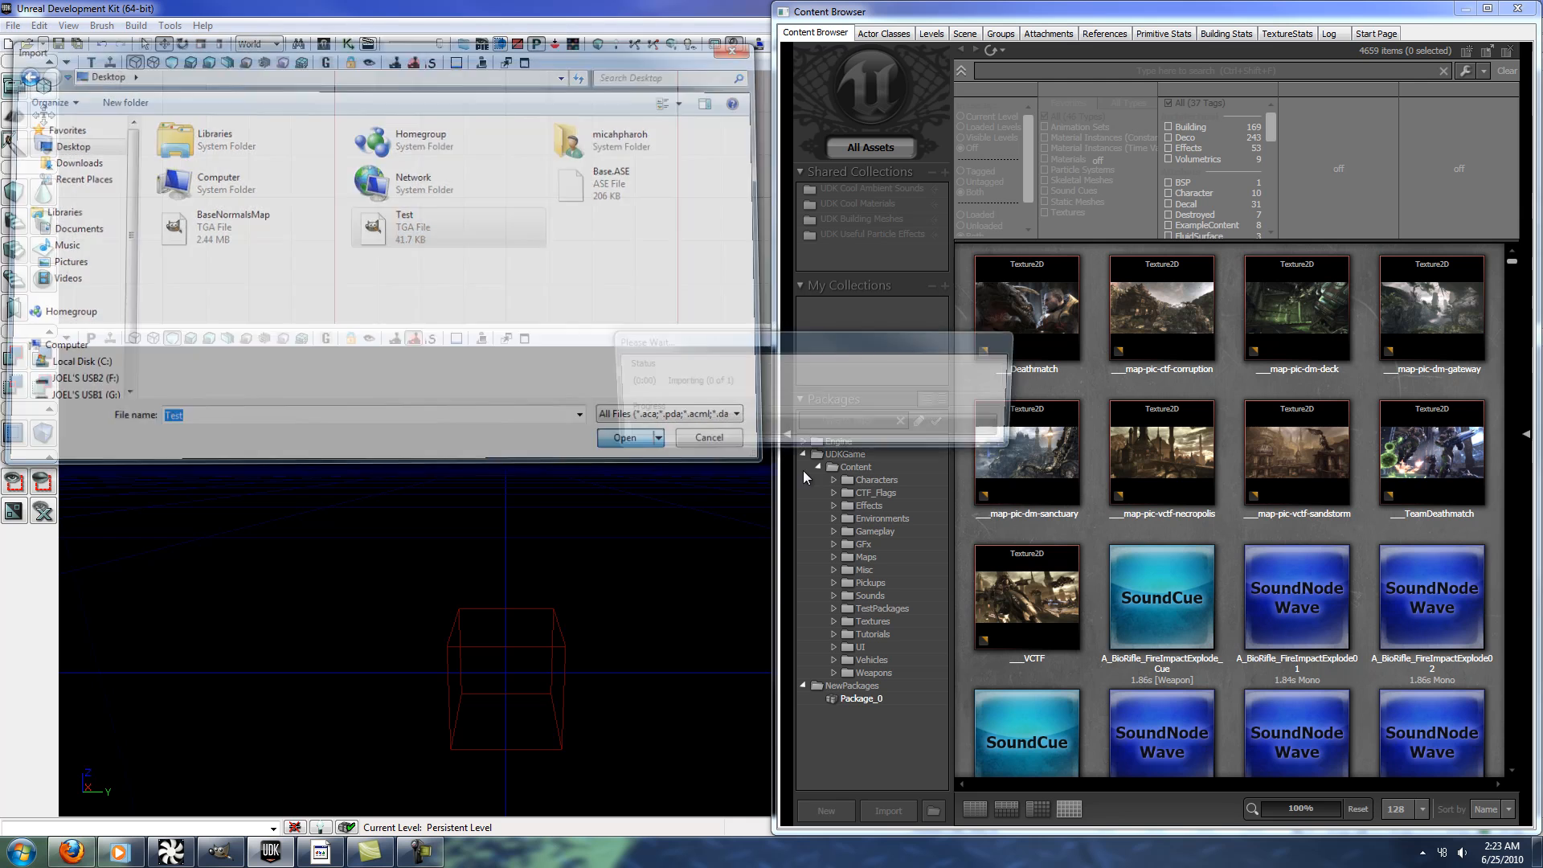
{"action": "left_click", "coordinate": [623, 438]}
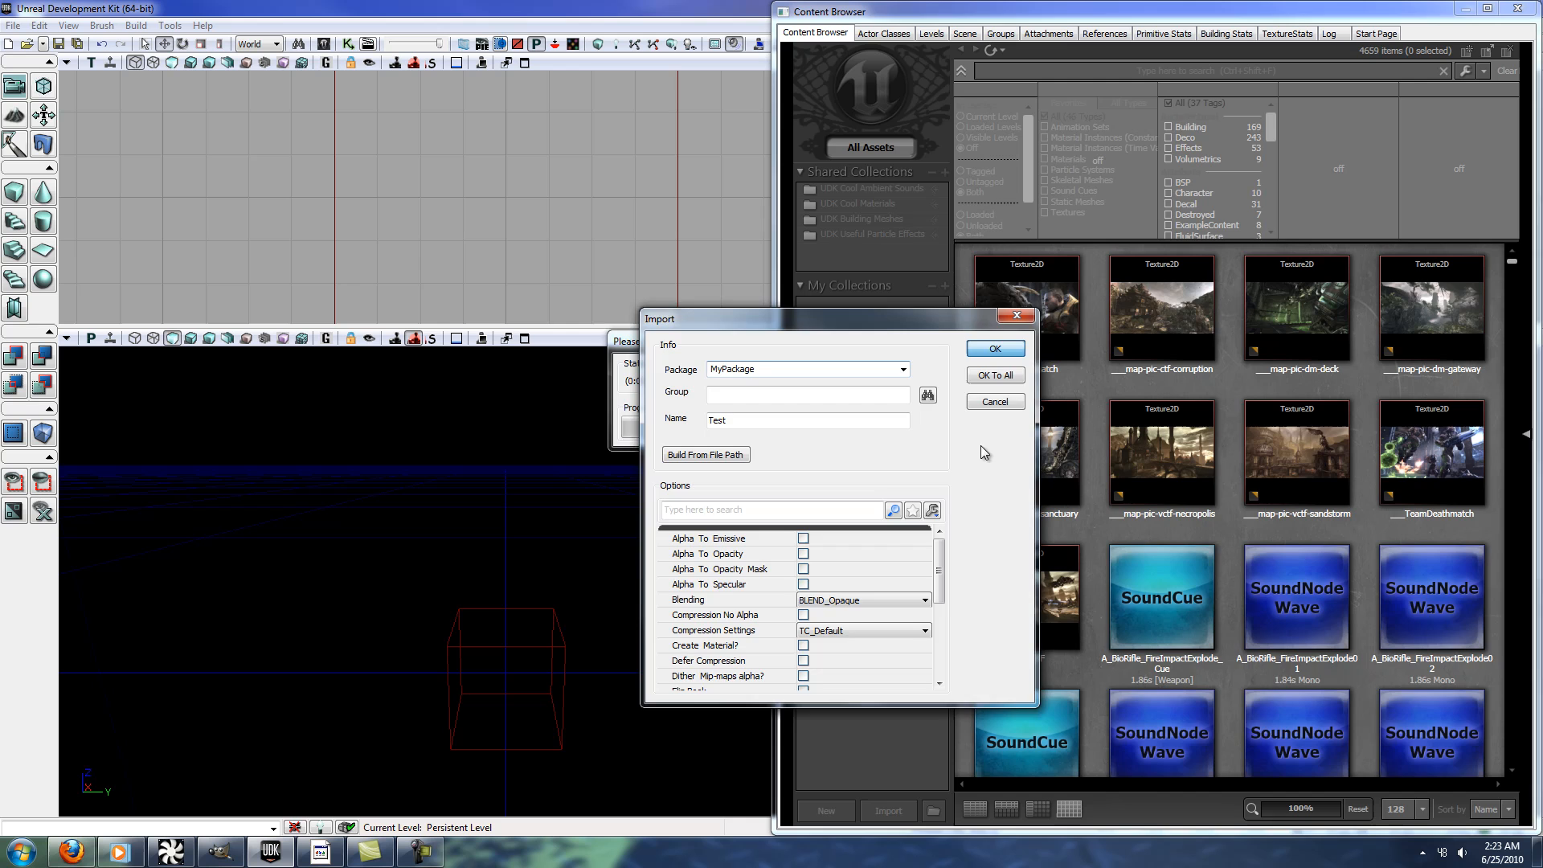
{"action": "left_click", "coordinate": [993, 349]}
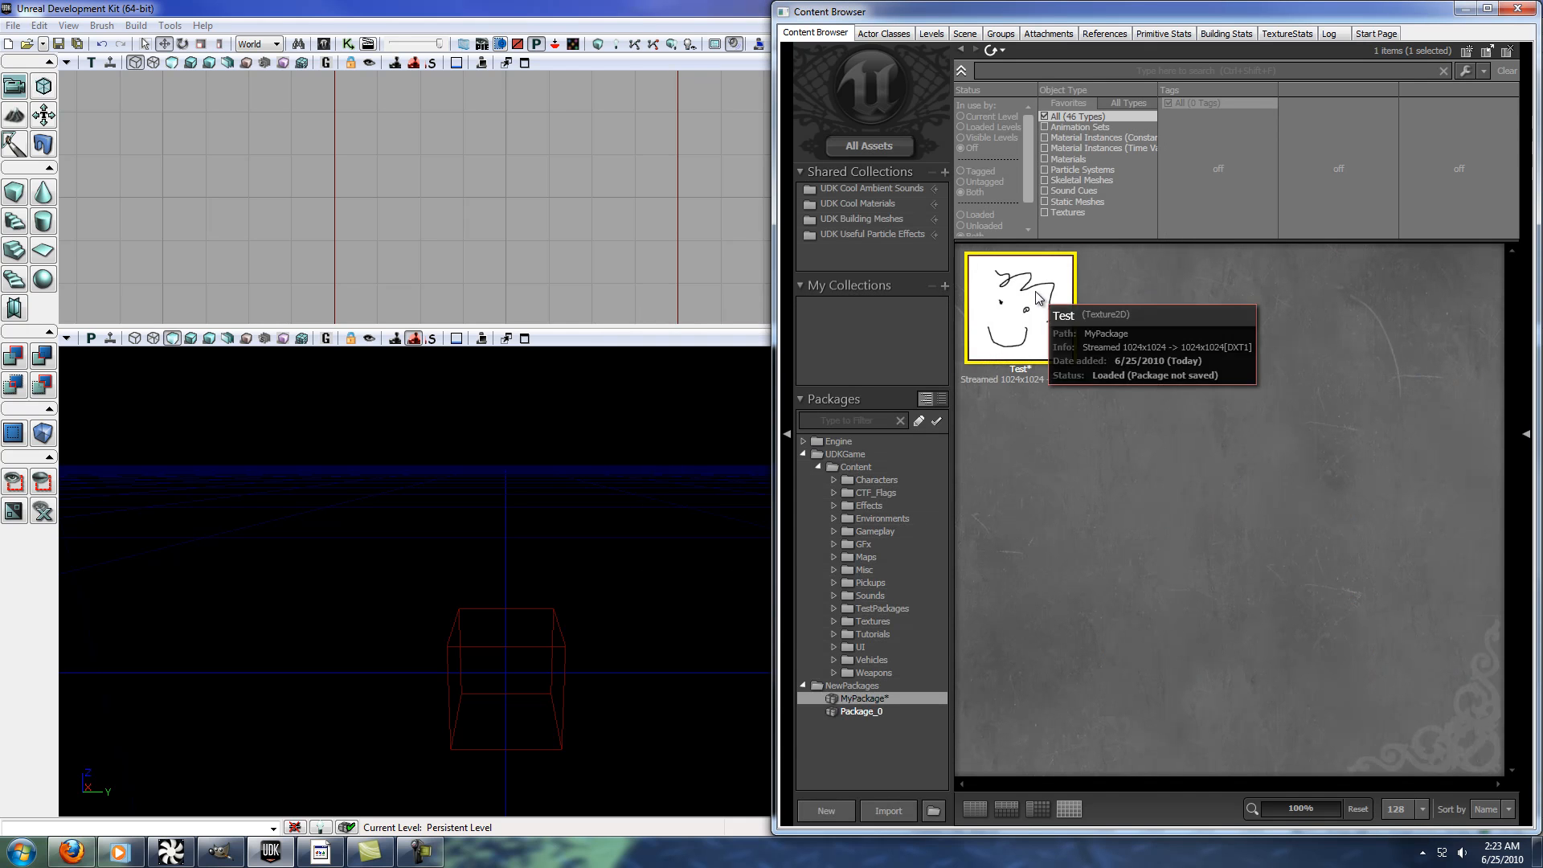
- Create a new material Test_Mat from the Test texture and bring it into the material editor
{"action": "right_click", "coordinate": [1020, 305]}
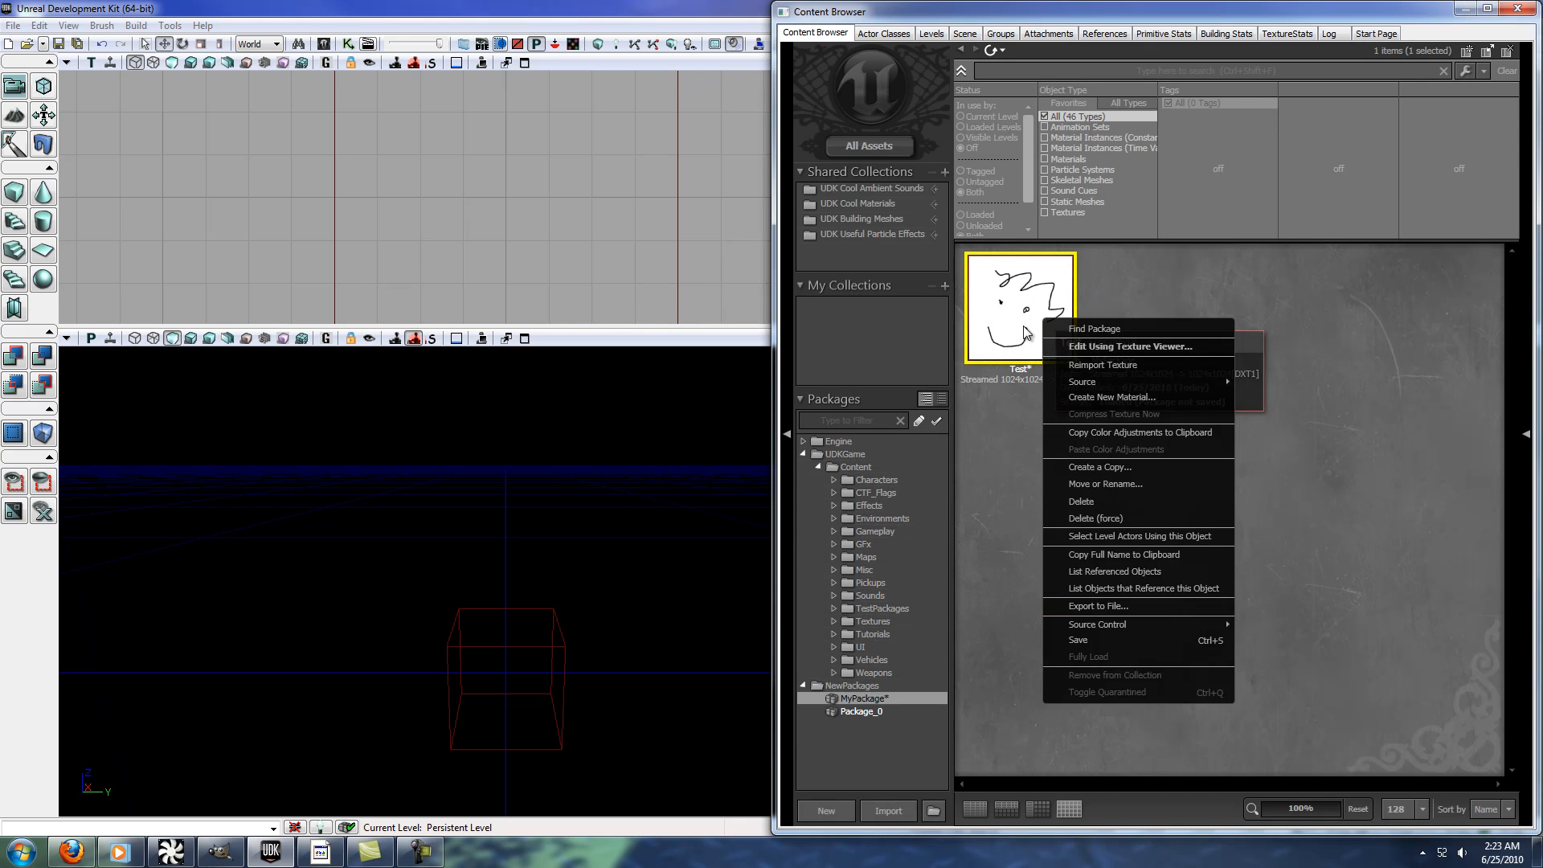
{"action": "left_click", "coordinate": [1111, 397]}
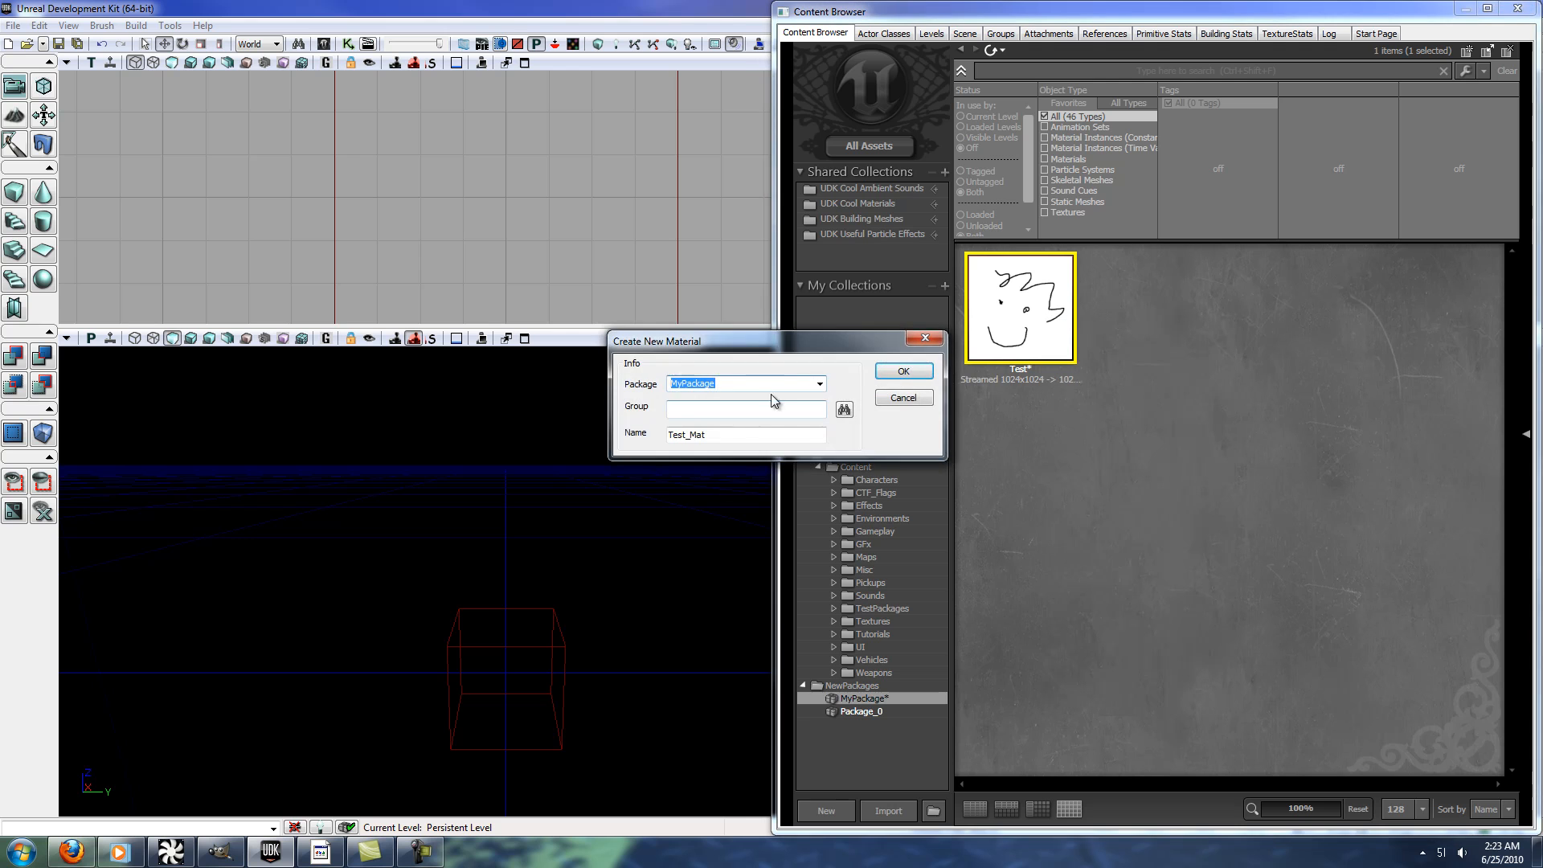
{"action": "left_click", "coordinate": [902, 369]}
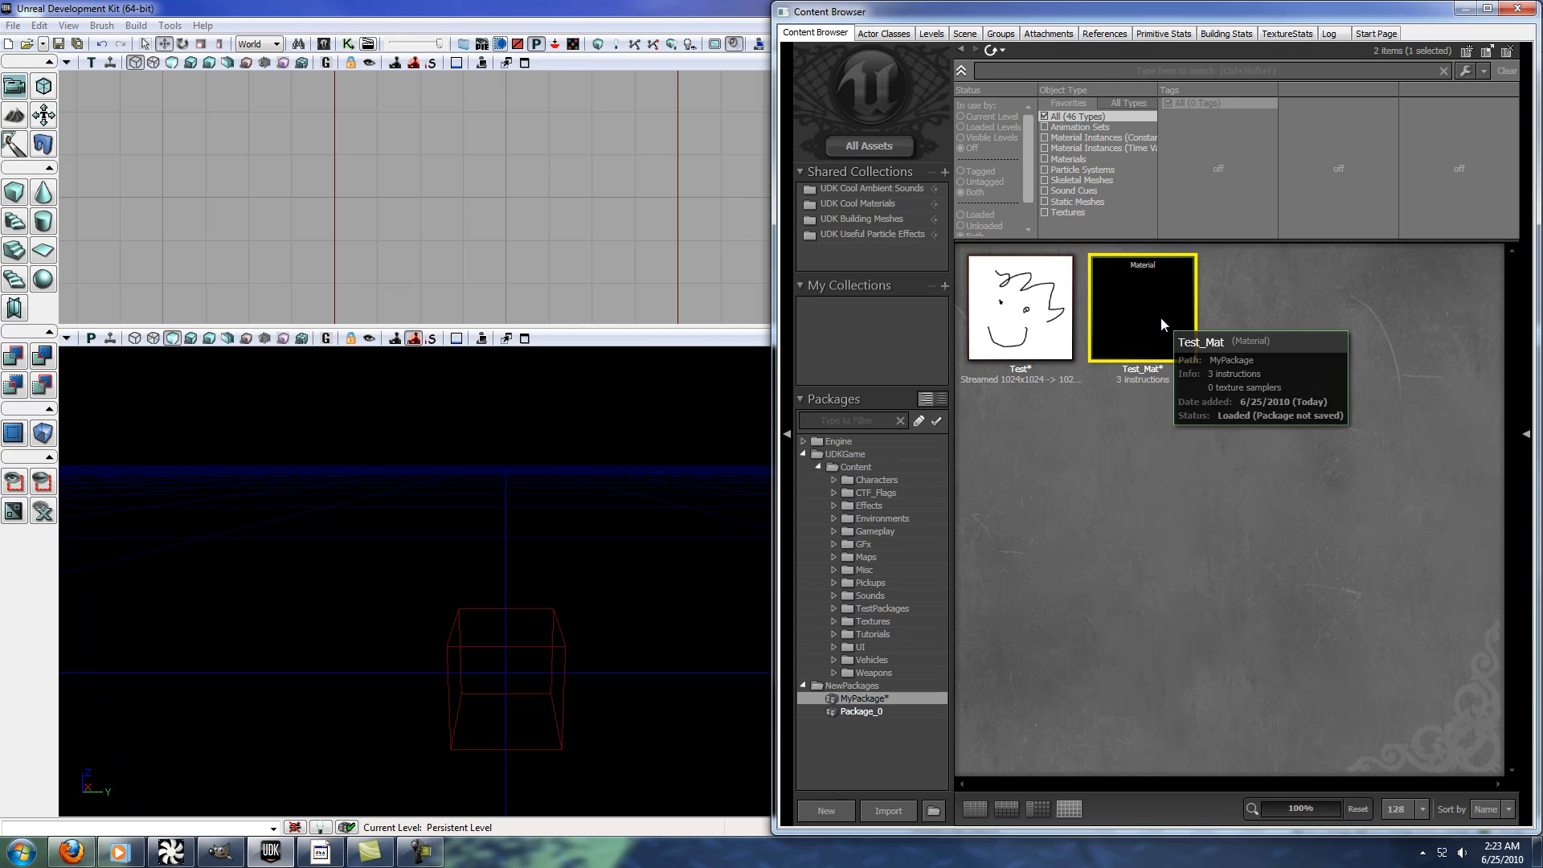
{"action": "double_click", "coordinate": [1141, 305]}
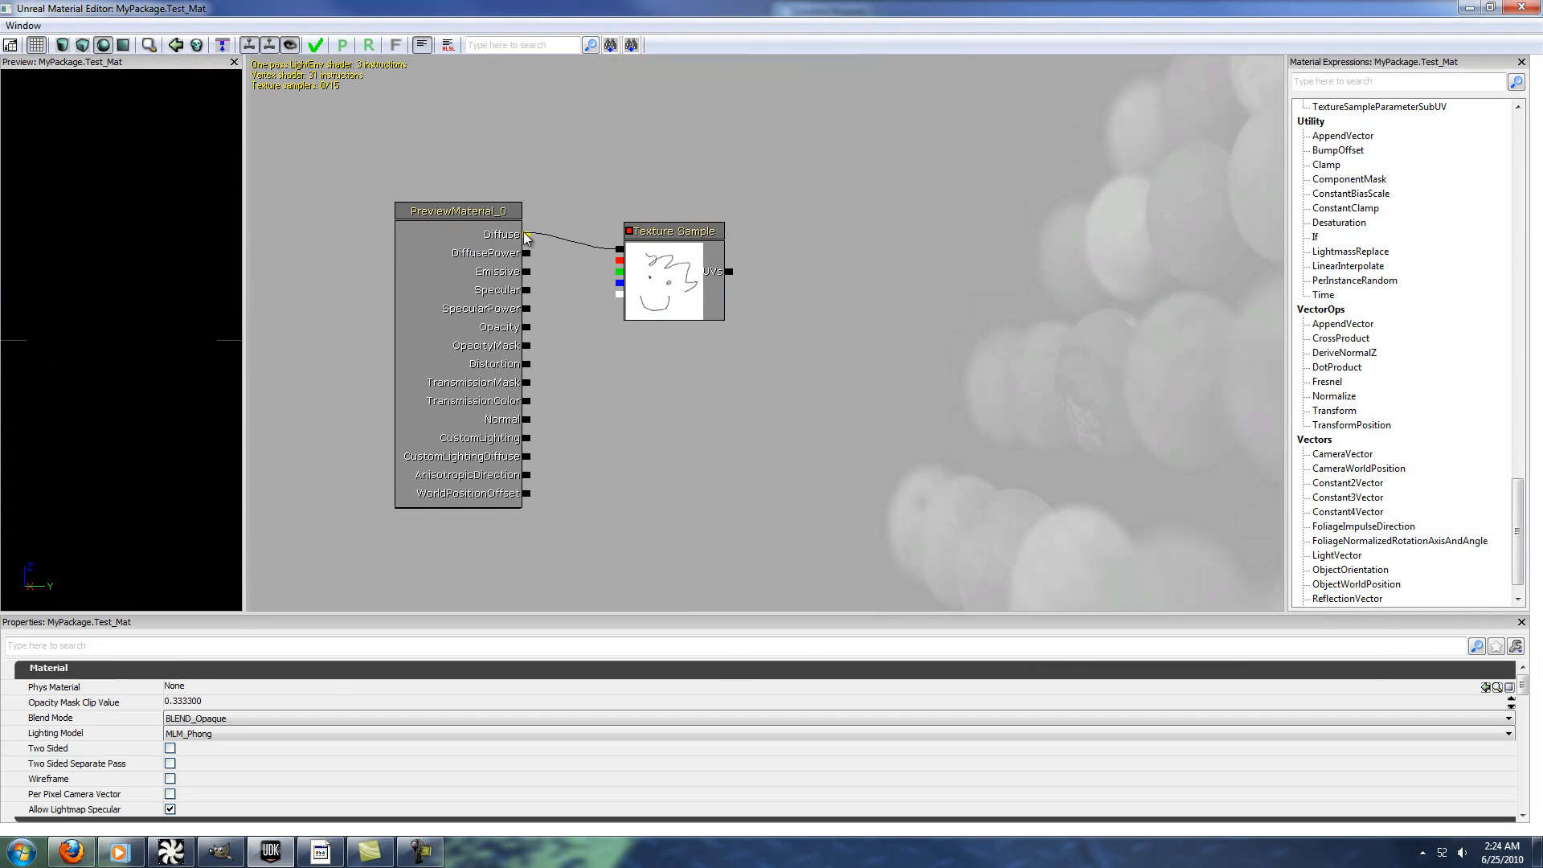
- Wire the texture sample into Test_Mat's Diffuse input and apply the changes
{"action": "left_click", "coordinate": [317, 45]}
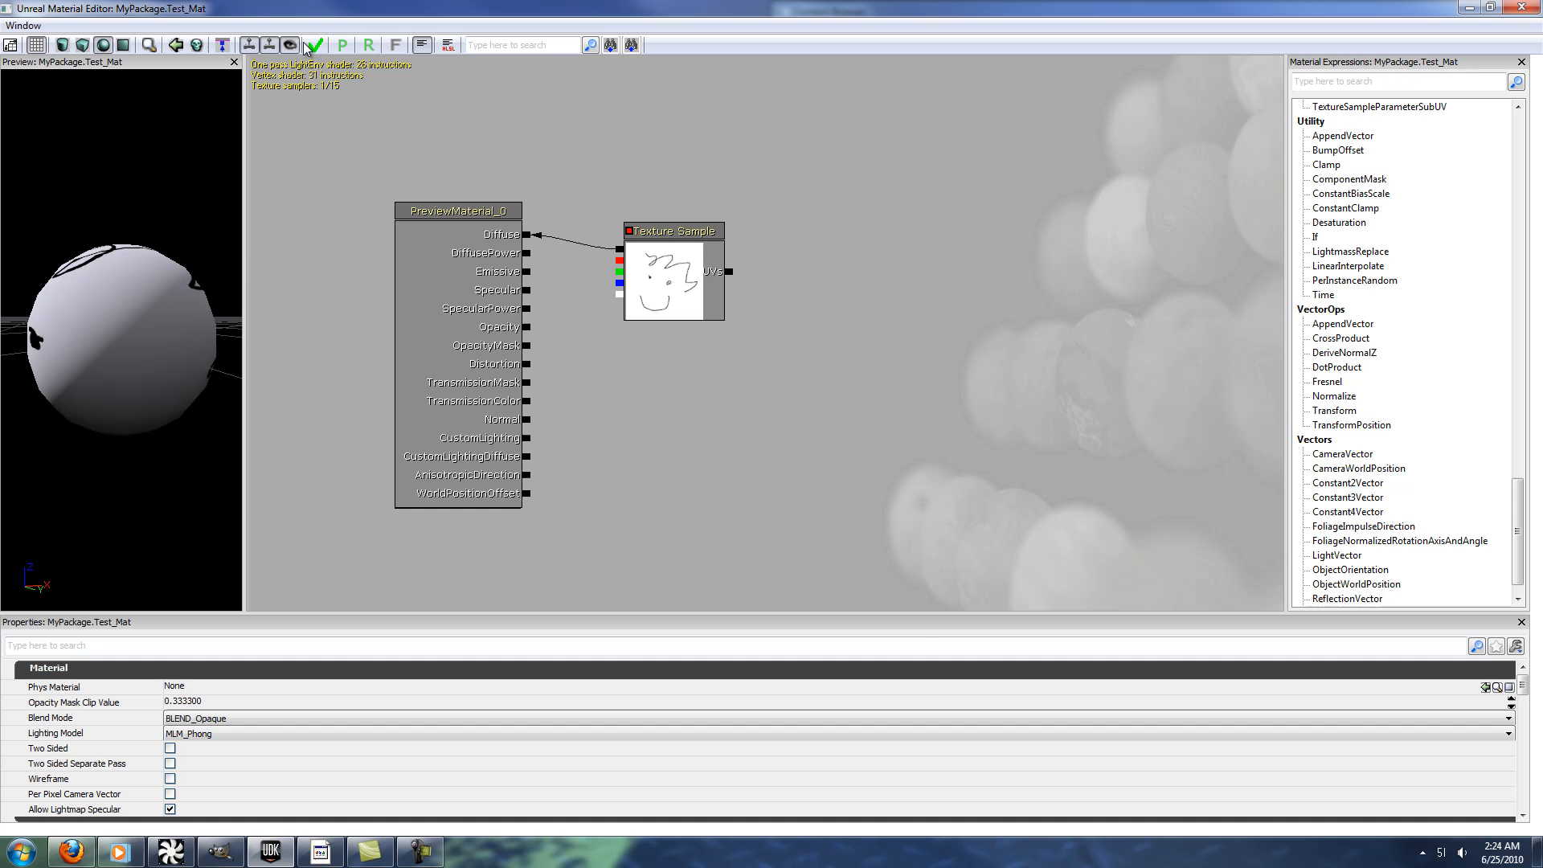
{"action": "left_click", "coordinate": [316, 45]}
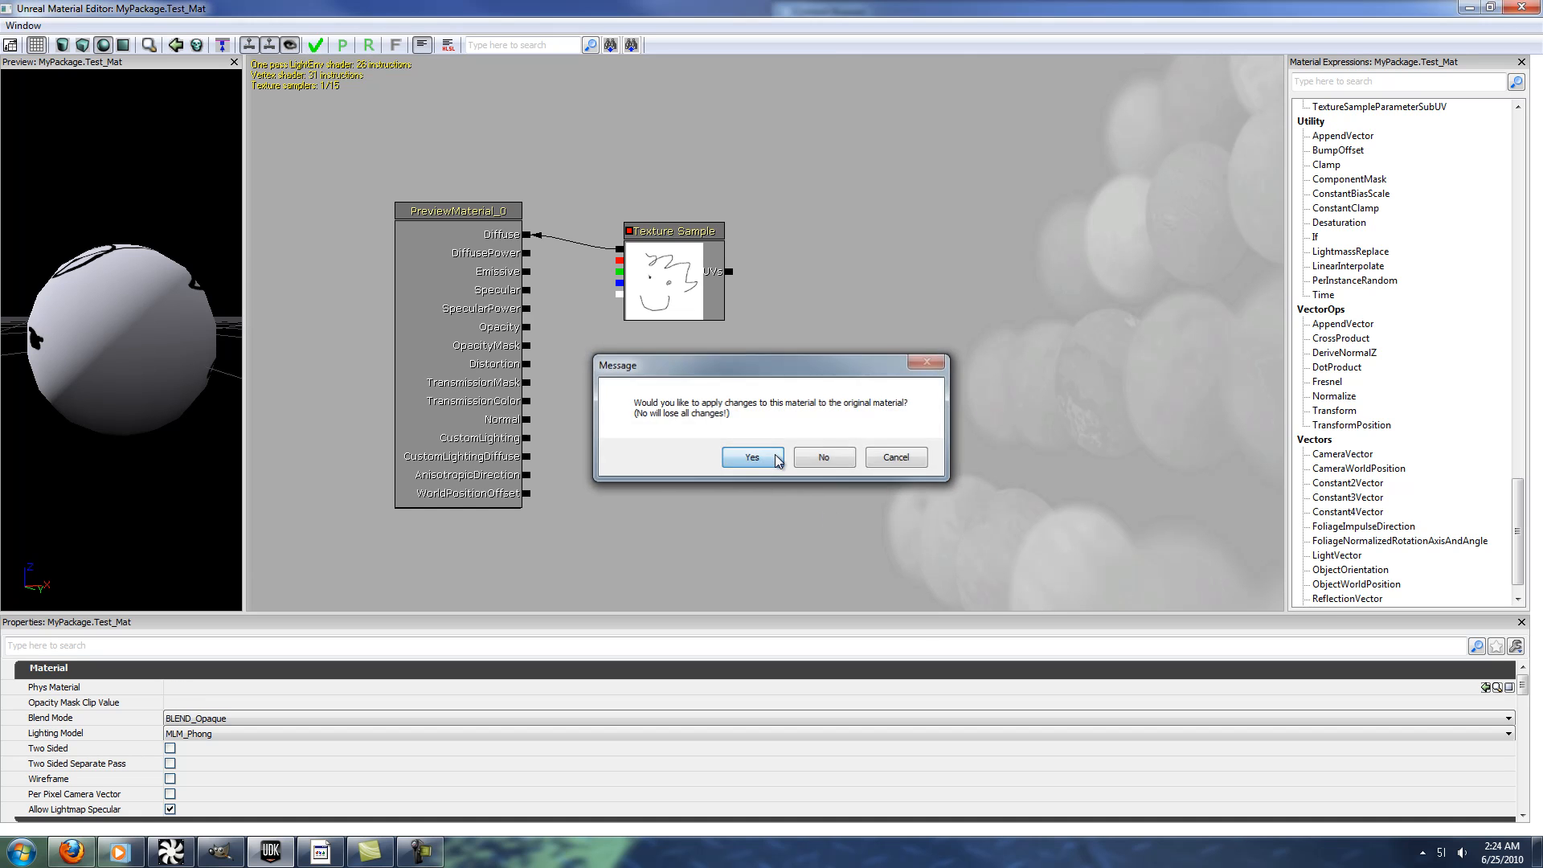
{"action": "left_click", "coordinate": [751, 456]}
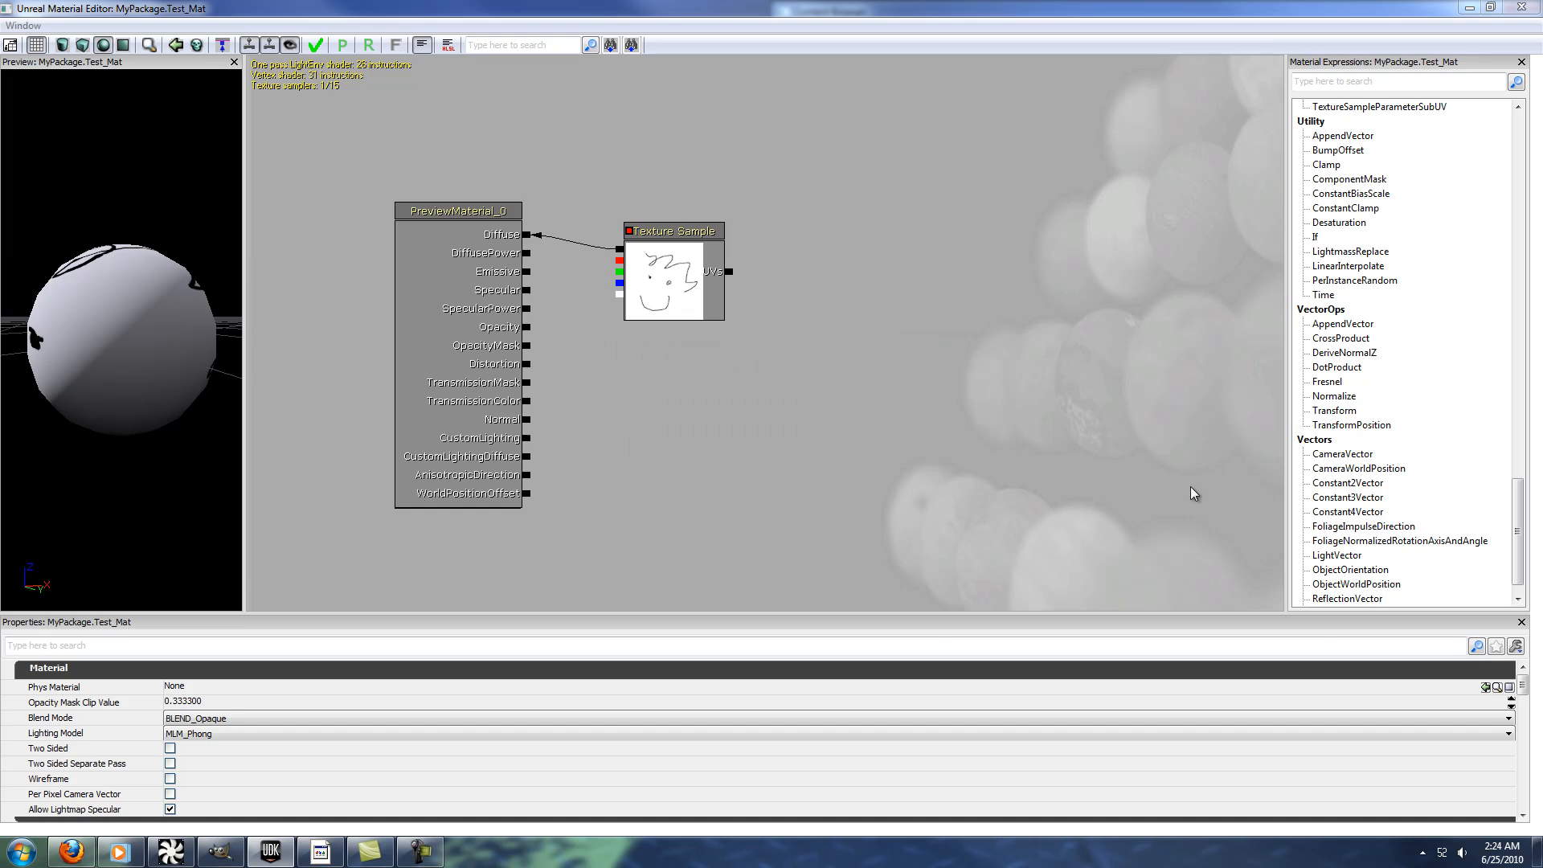